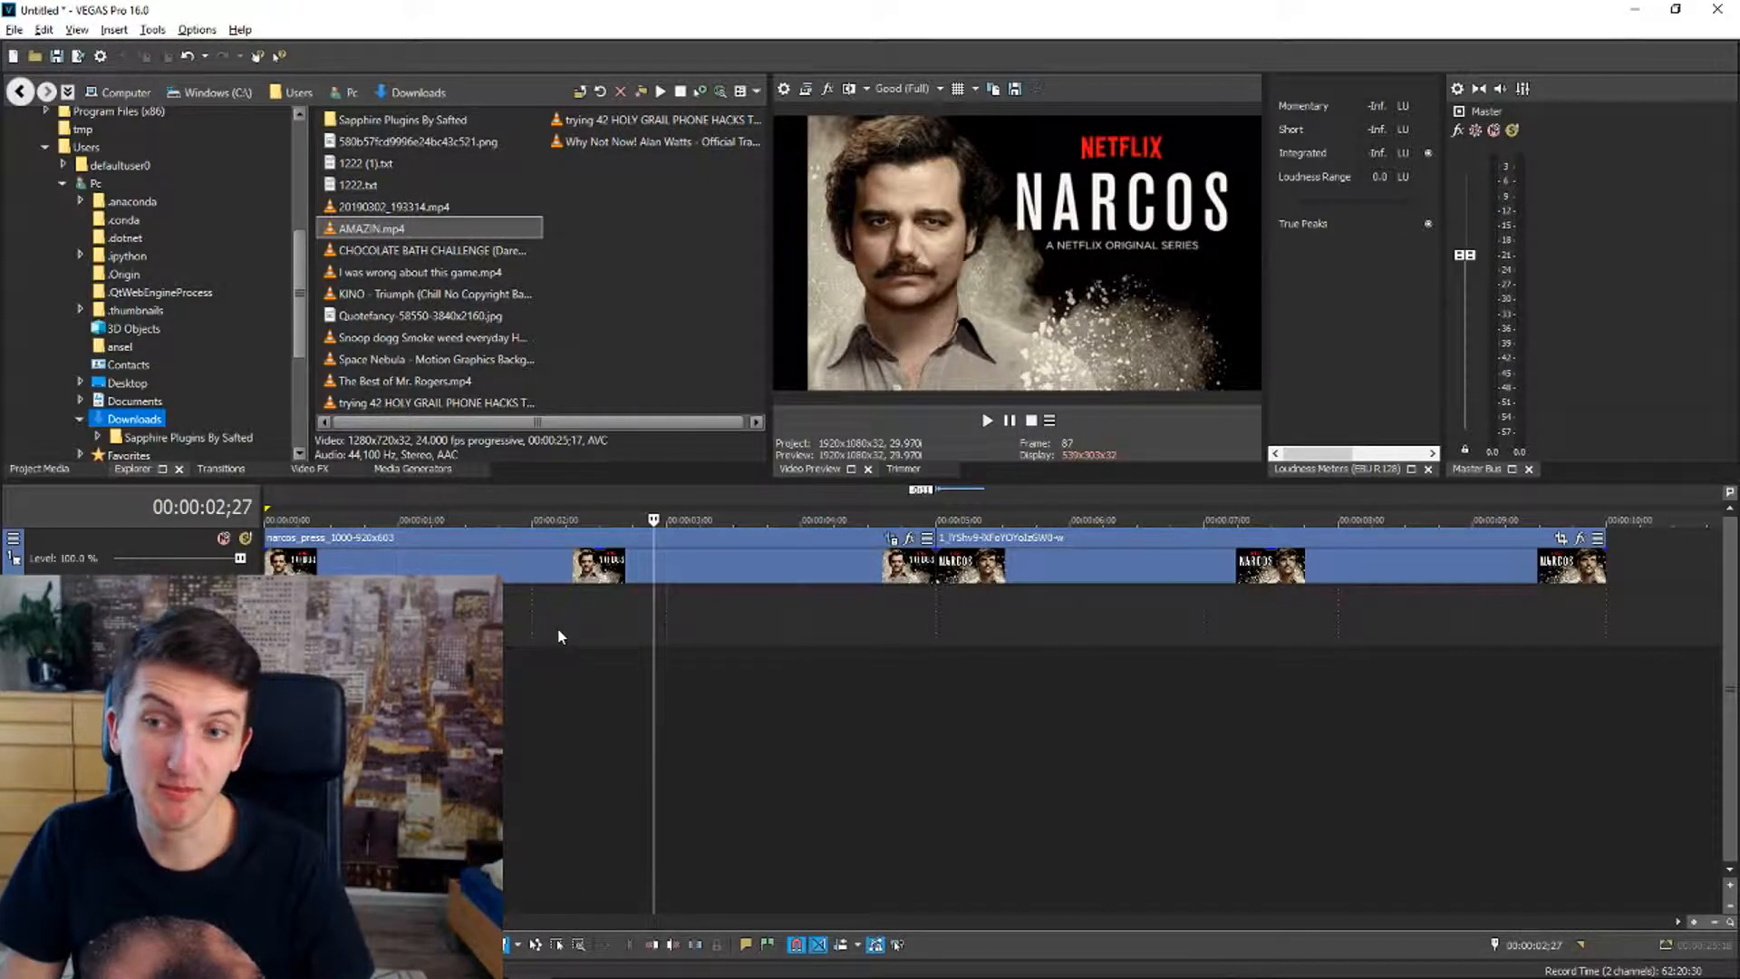
pyautogui.moveTo(711, 615)
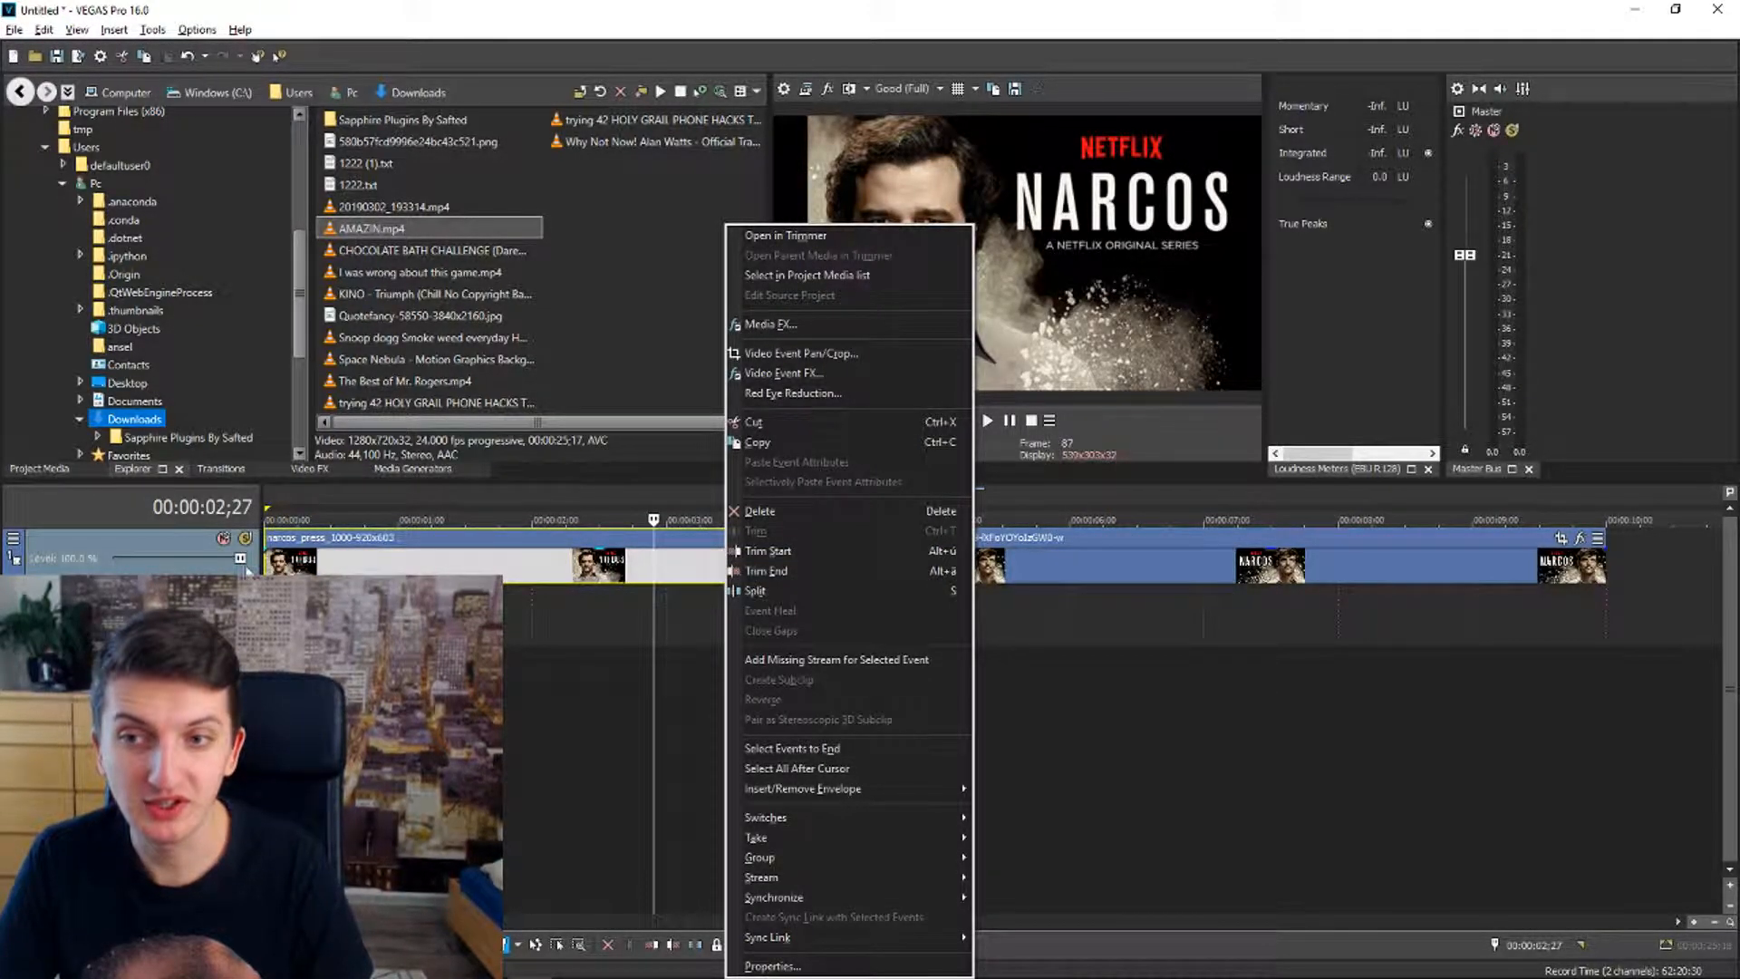
pyautogui.moveTo(789, 295)
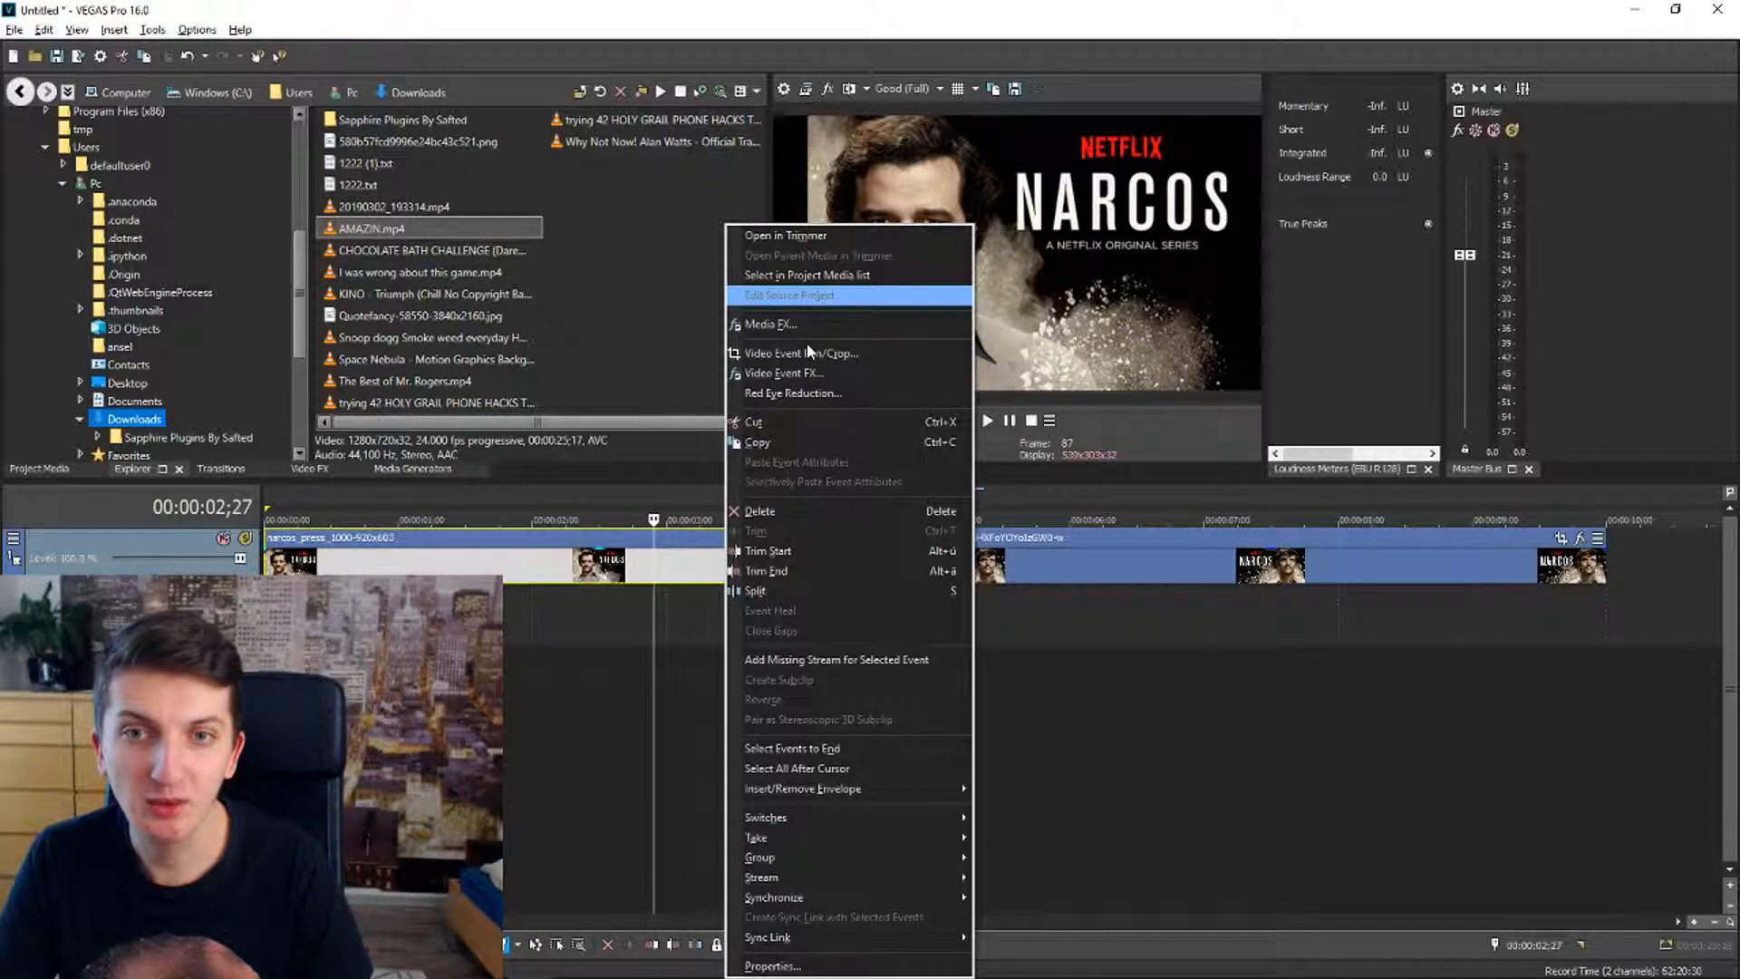
pyautogui.moveTo(801, 353)
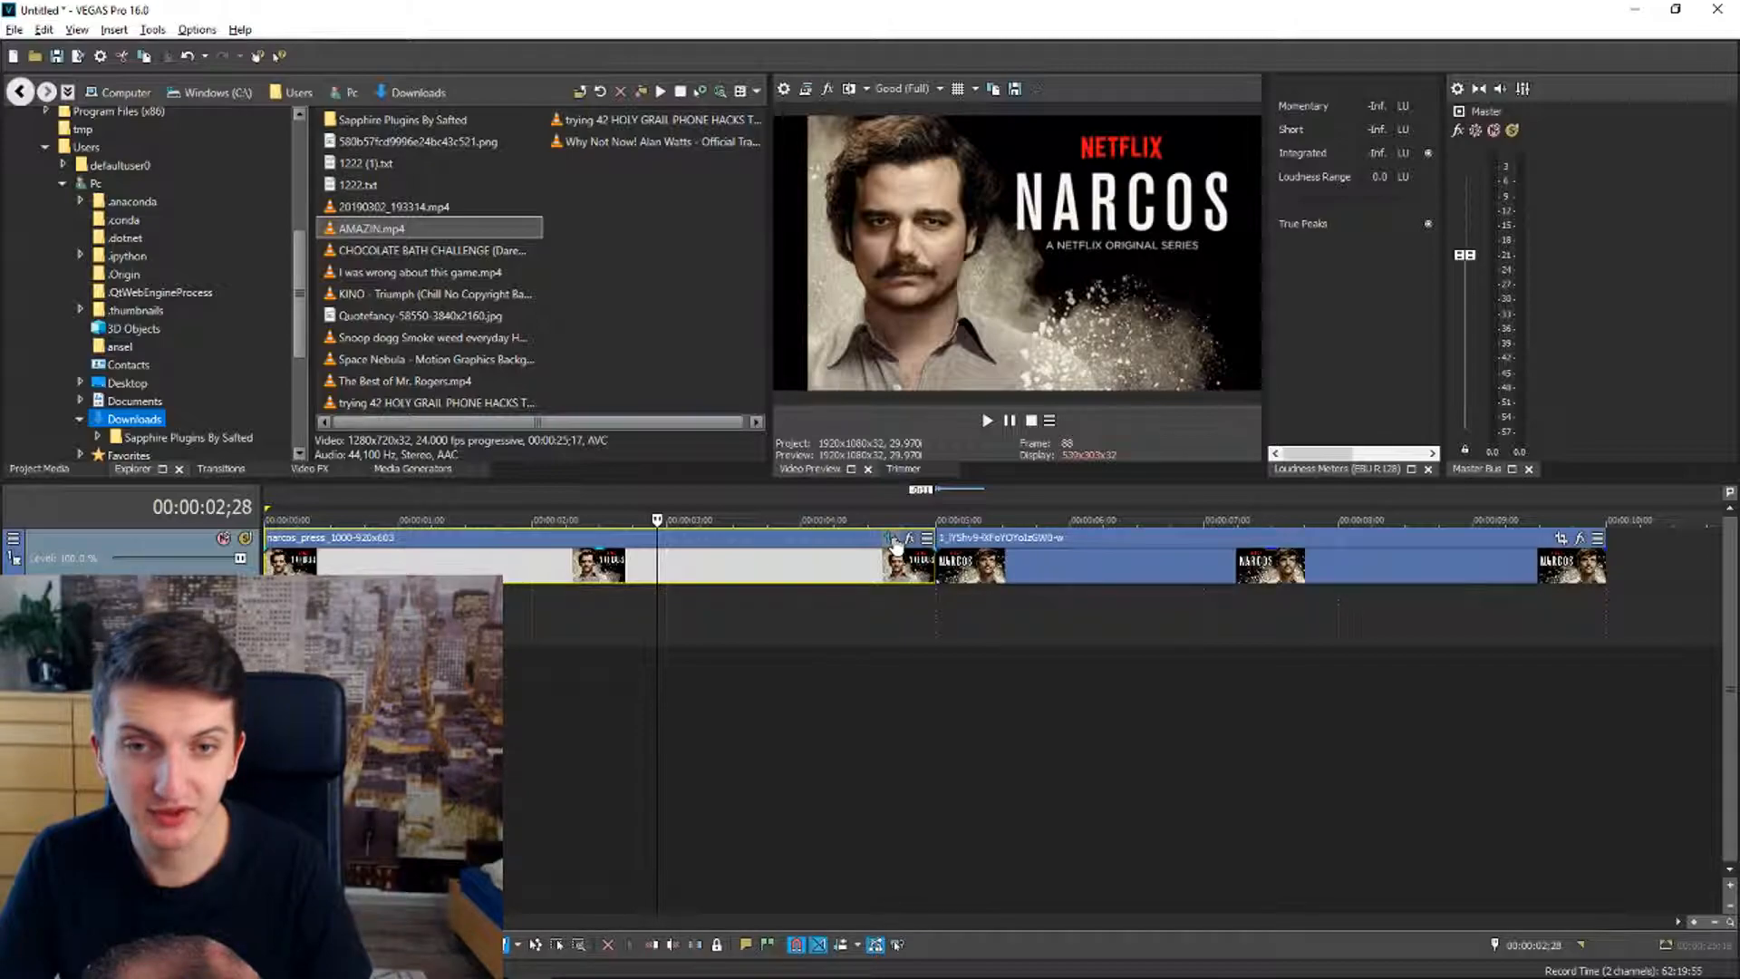
# Step: Bring up the Event Pan/Crop window for the first Narcos poster clip
pyautogui.click(888, 539)
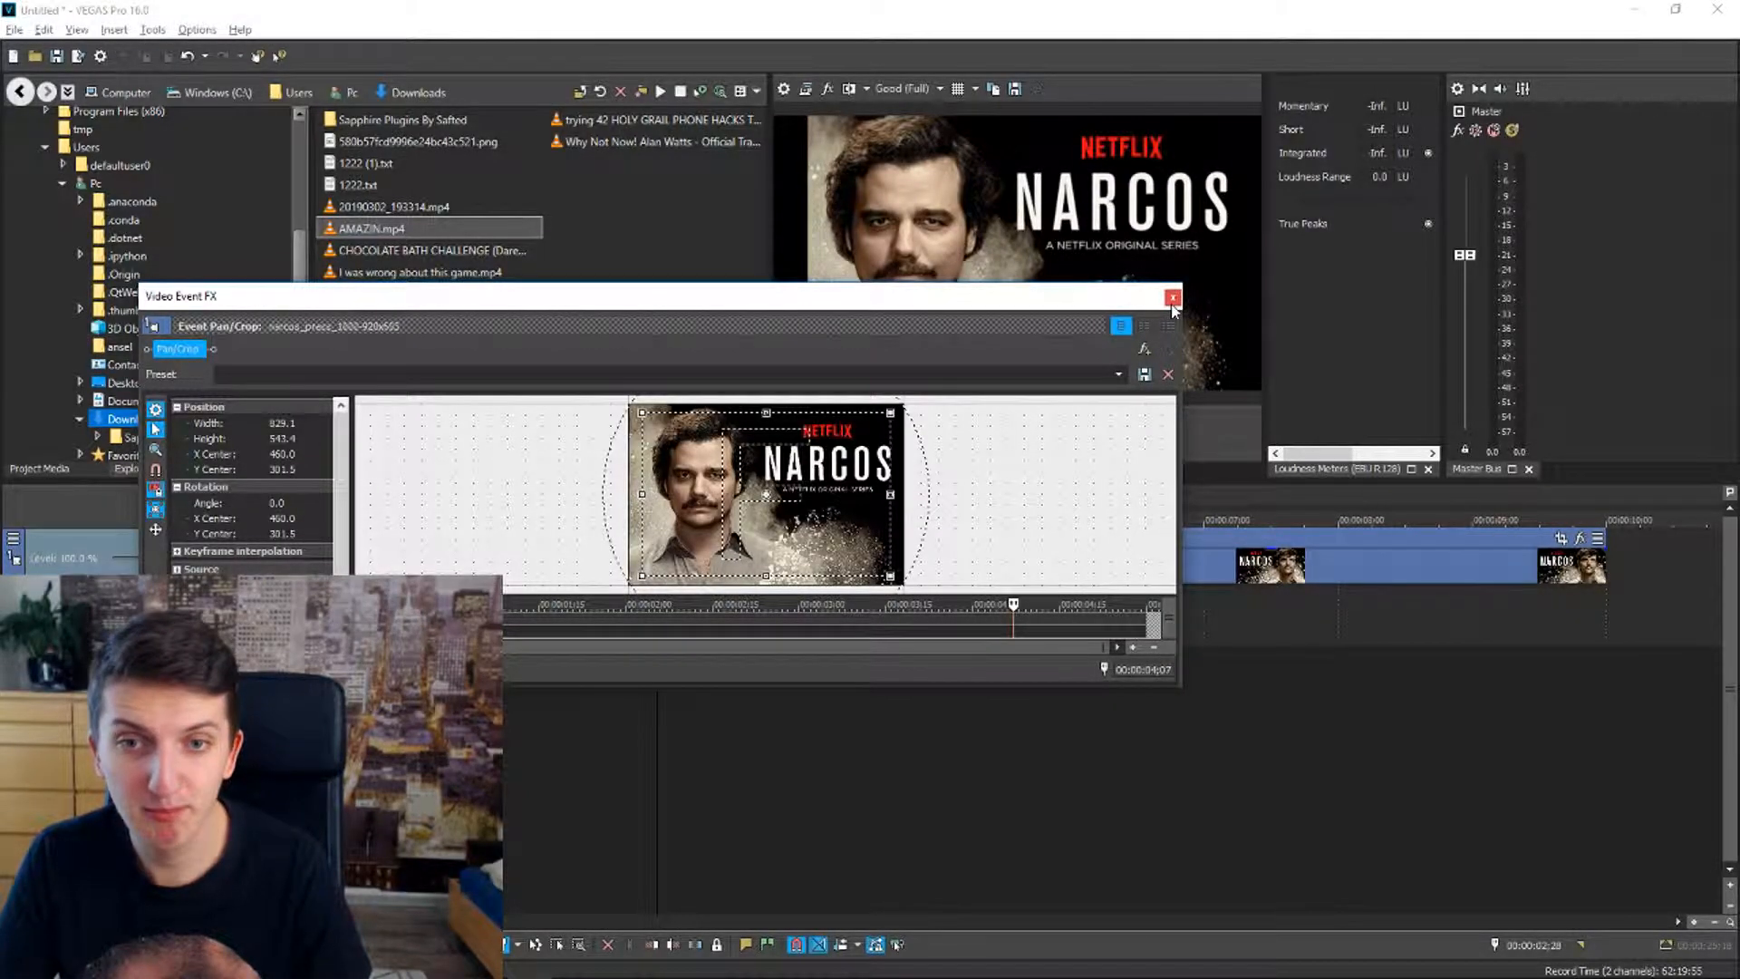
# Step: Choose Video Event Pan/Crop from the first poster clip's context menu, review it, then close it
pyautogui.rightClick(654, 562)
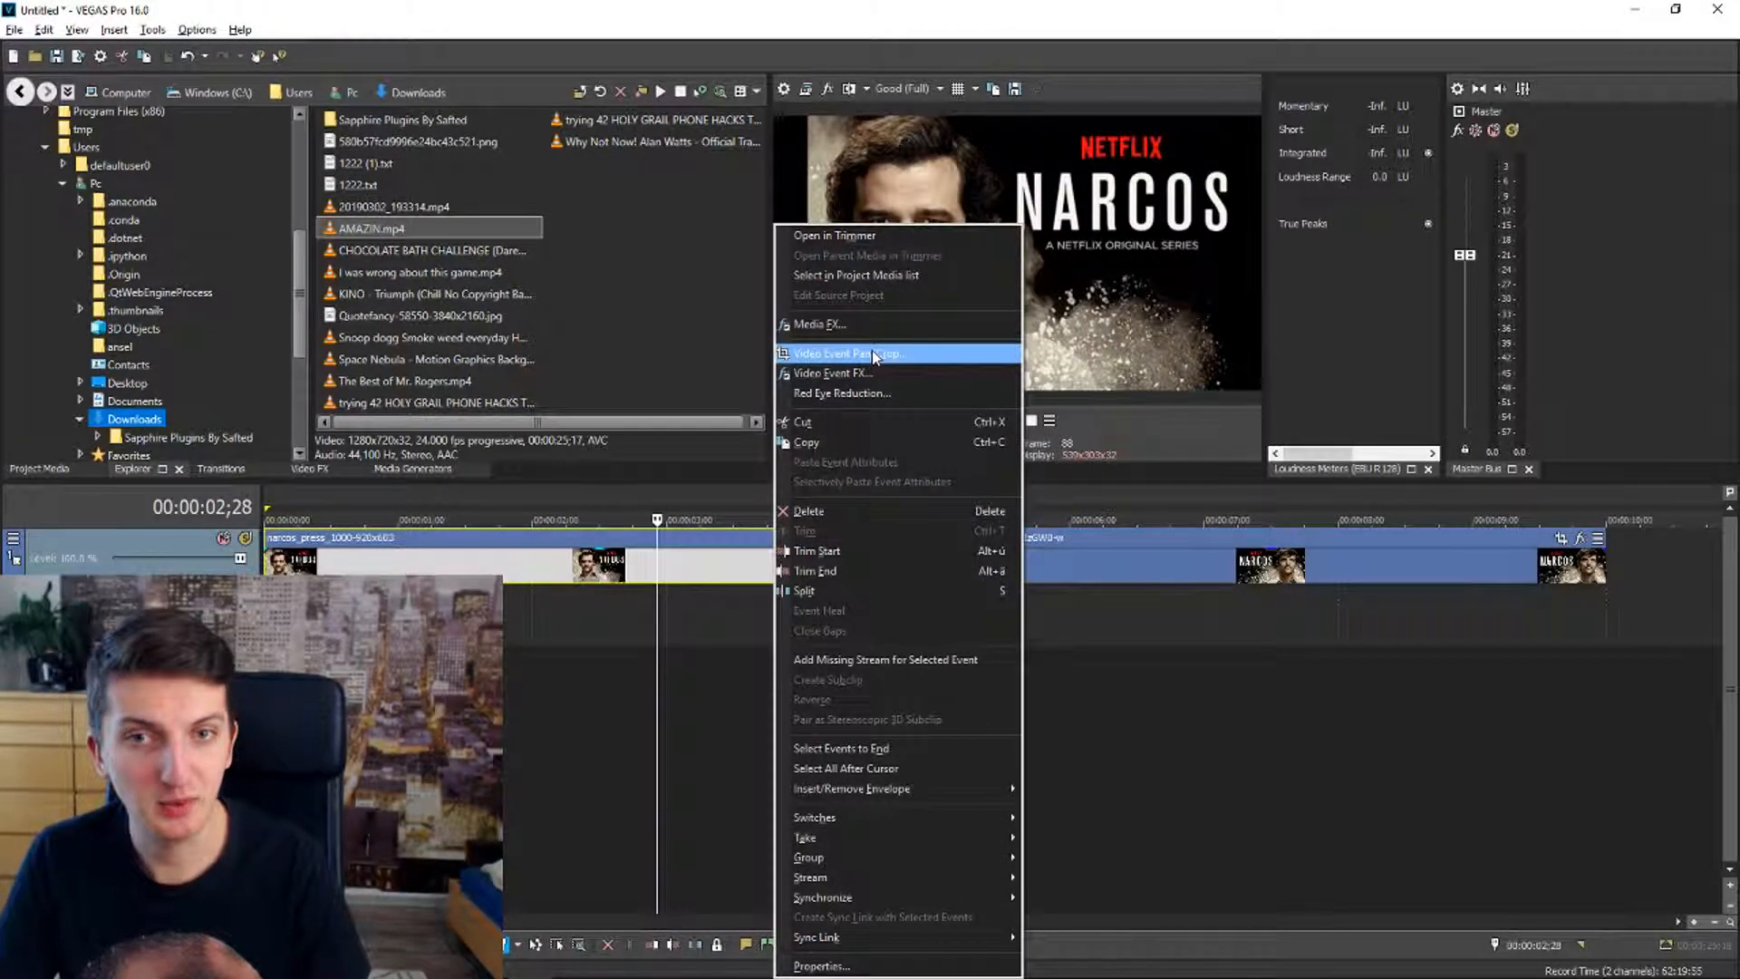
pyautogui.click(848, 354)
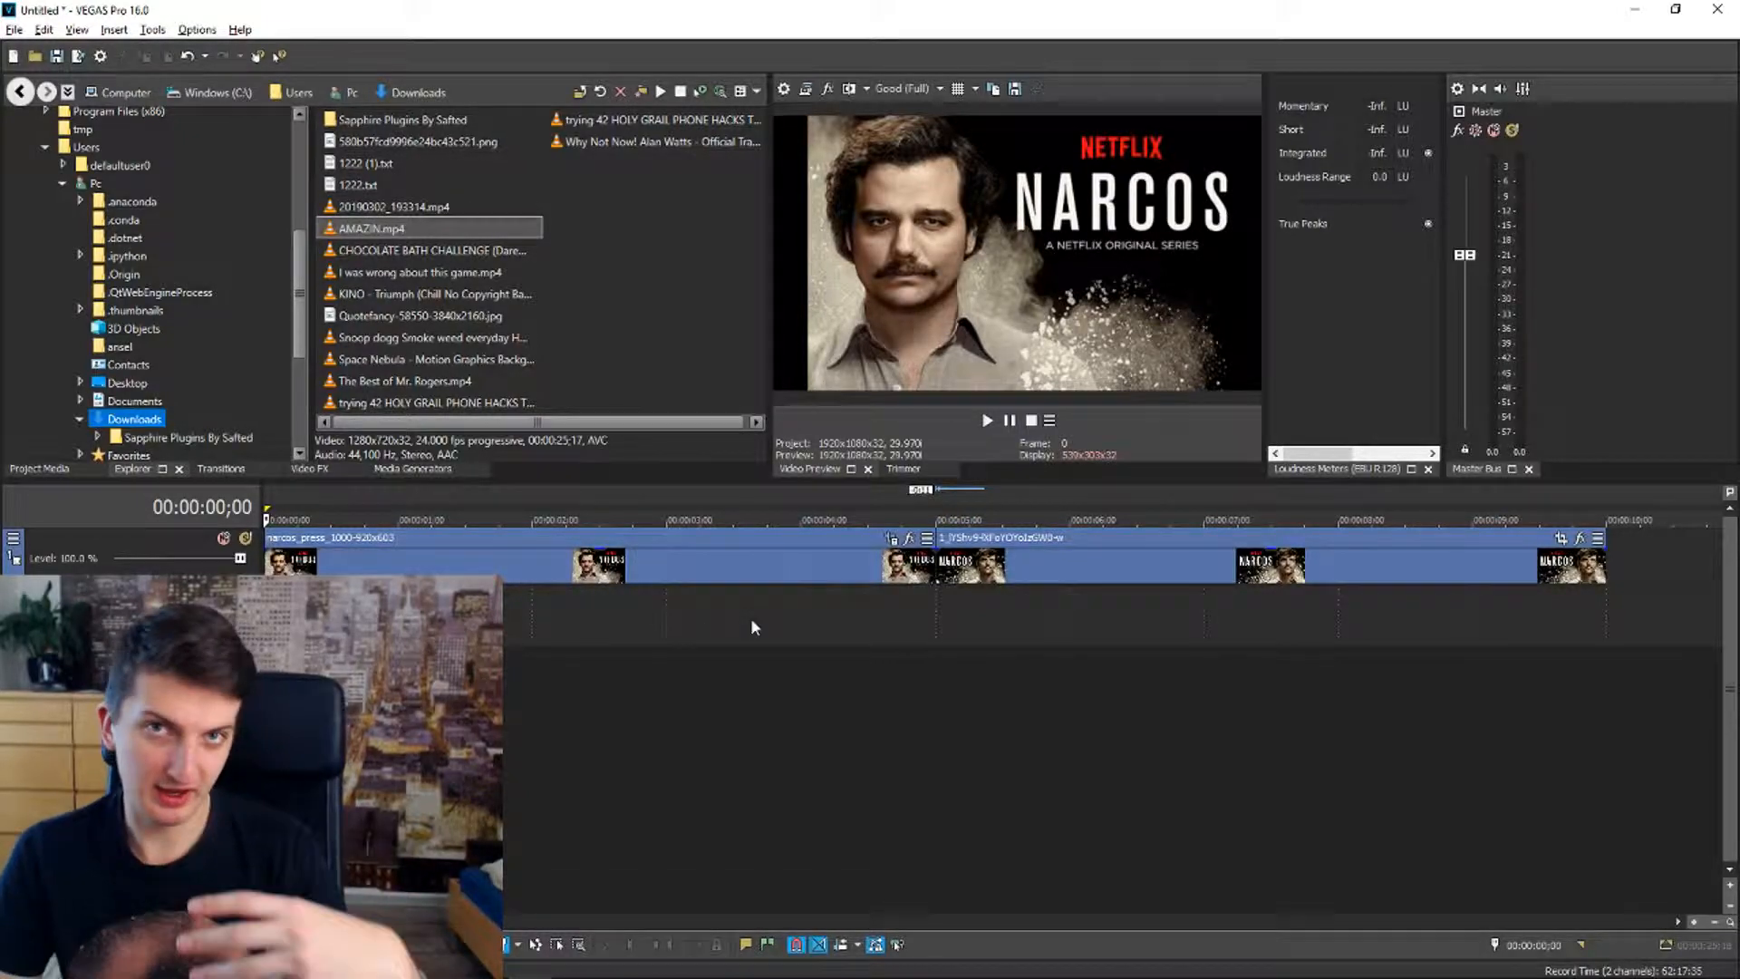
# Step: Keyframe the second poster clip's crop box shrinking onto the man's face
pyautogui.click(986, 419)
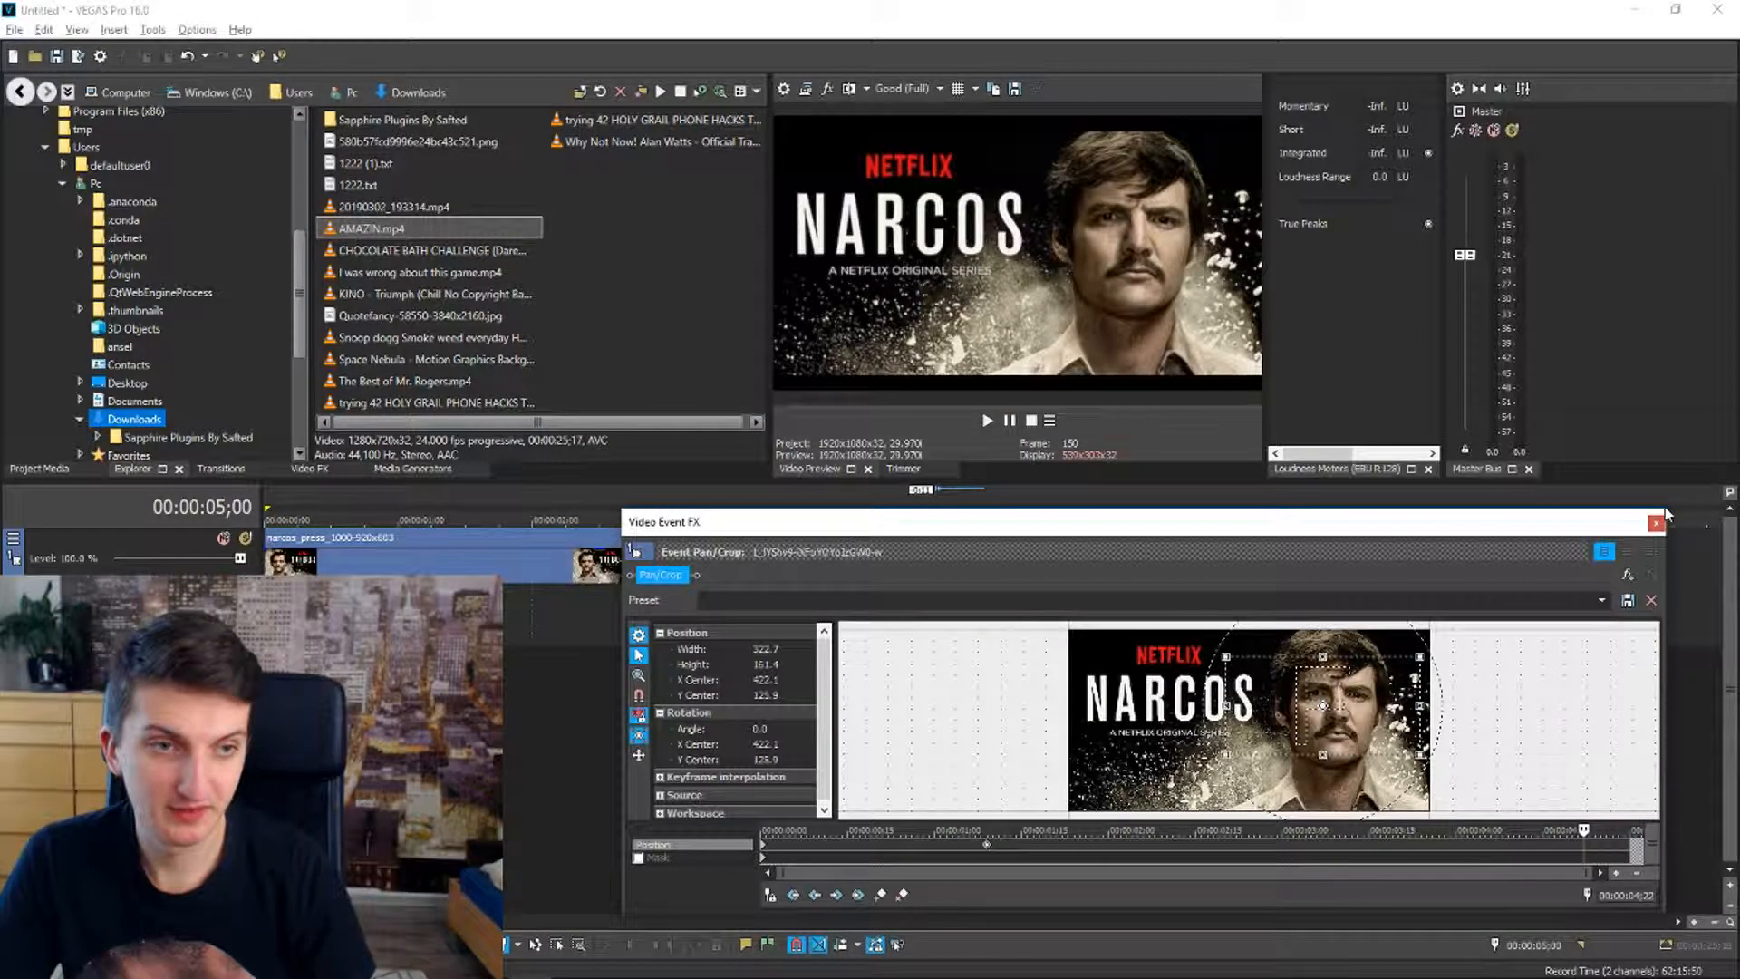
# Step: Close the second clip's Pan/Crop, preview its face zoom, and bring up the first clip's Pan/Crop
pyautogui.click(1655, 522)
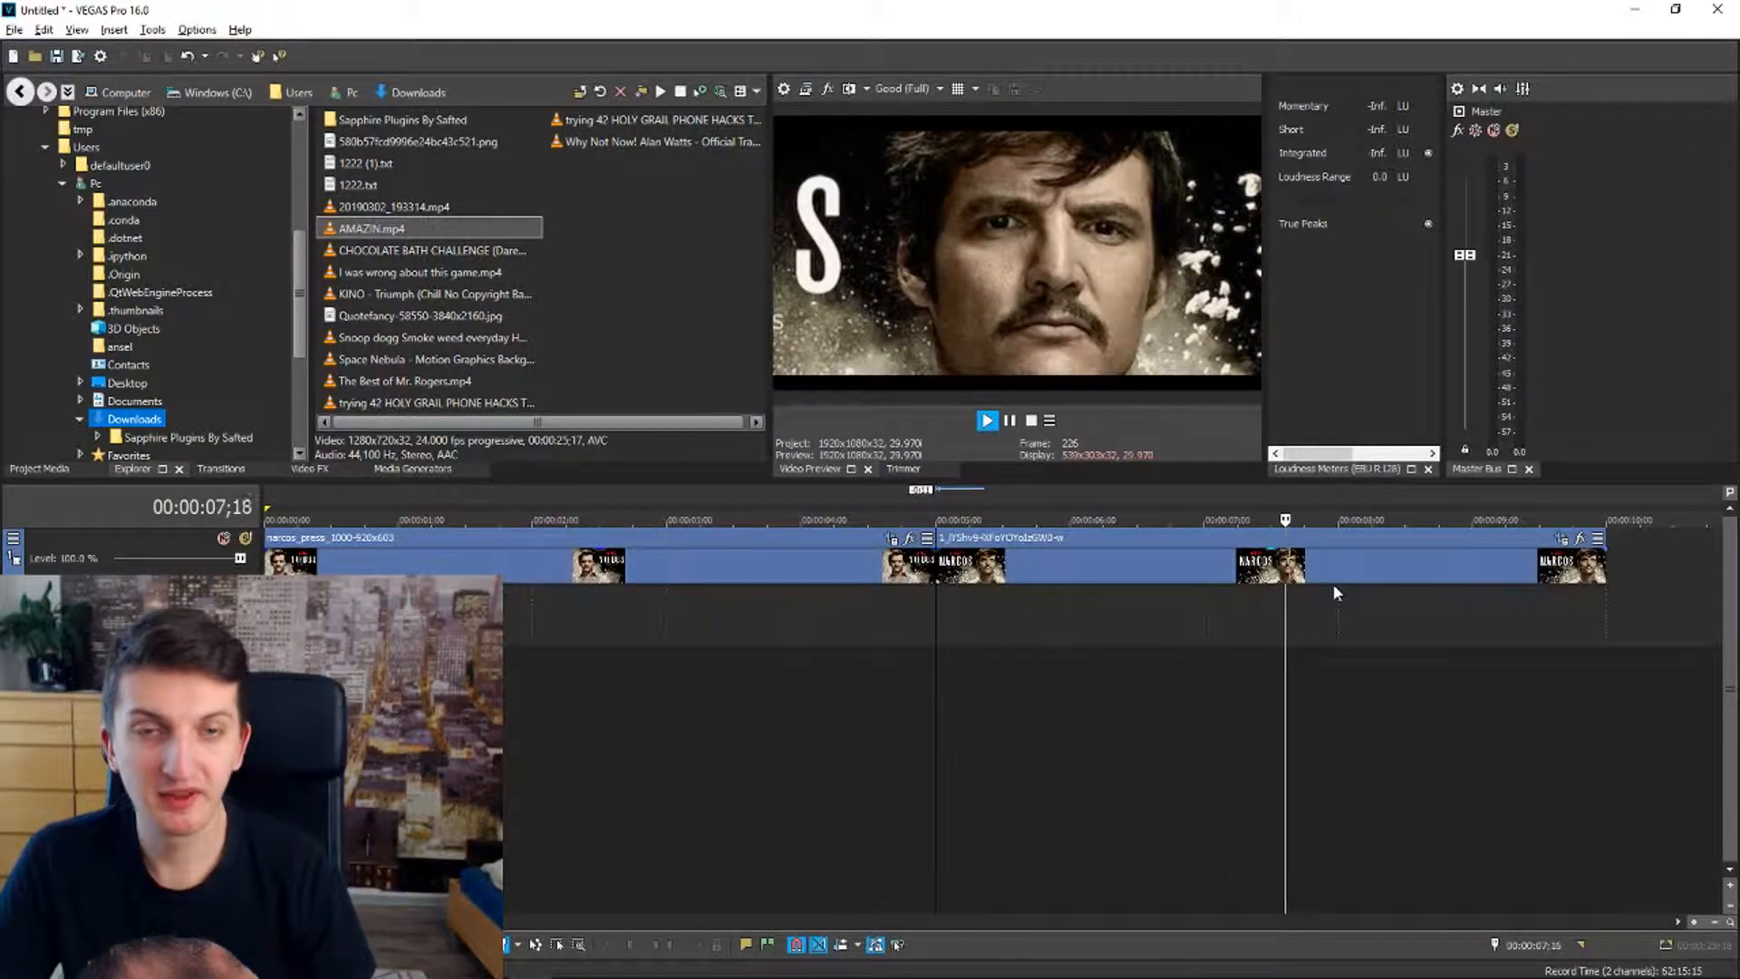
pyautogui.click(991, 521)
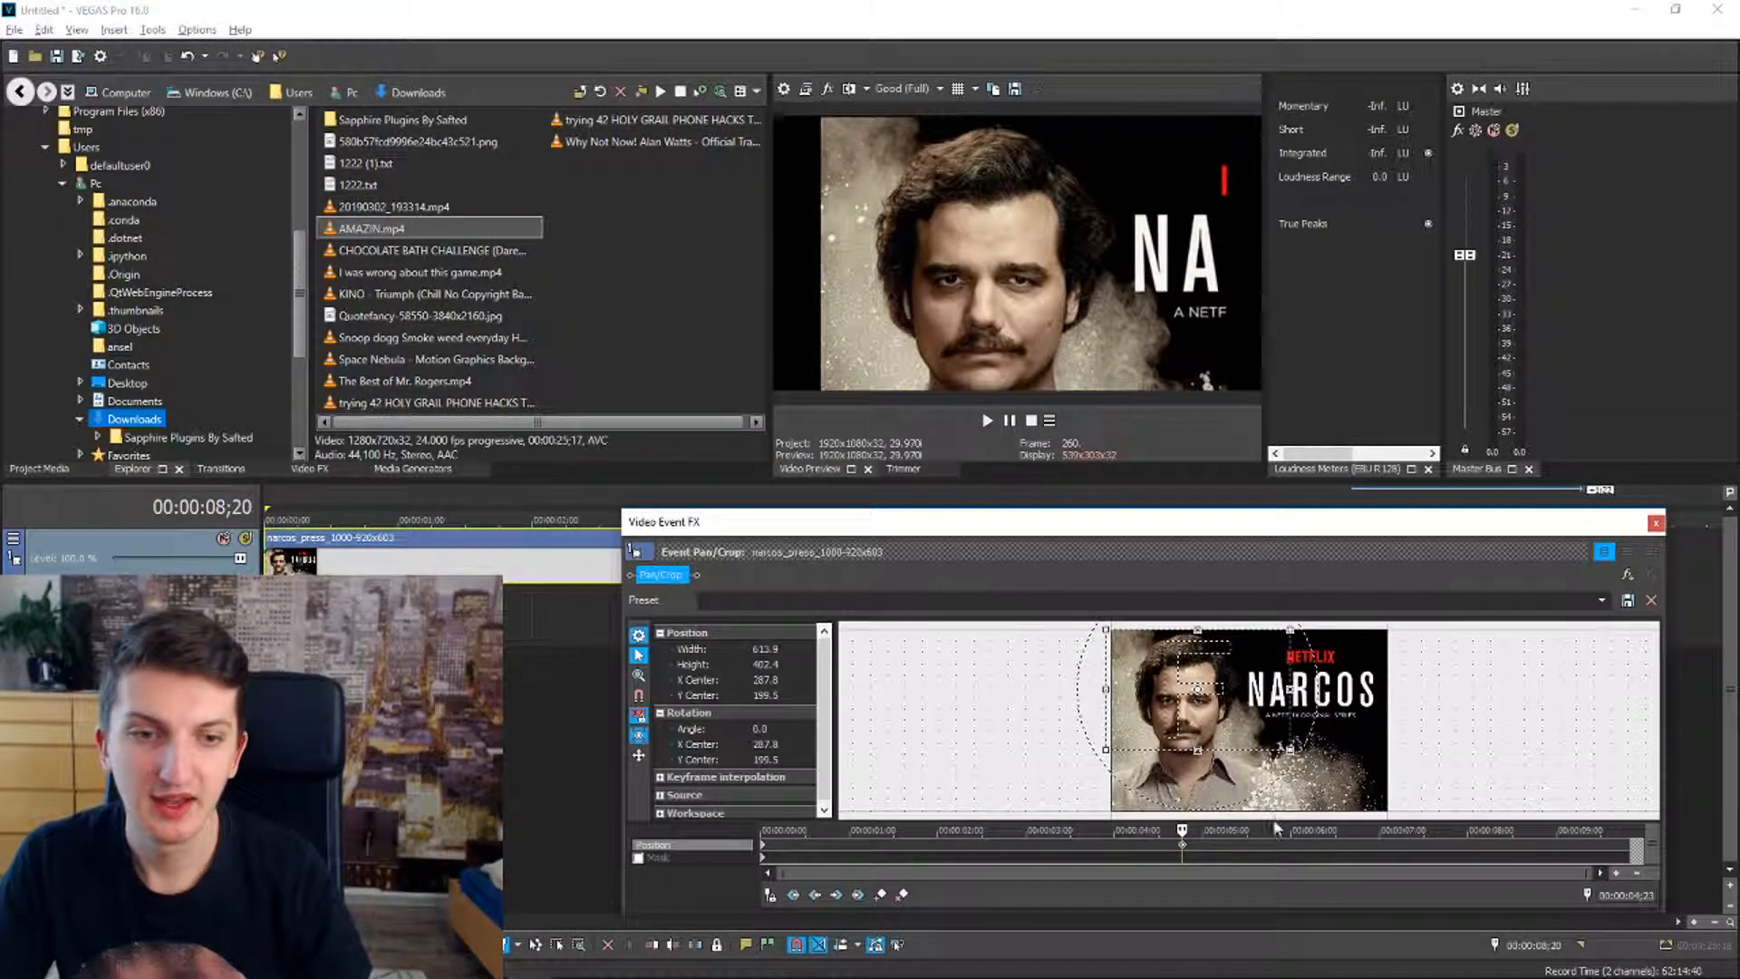
# Step: Restore the first poster's crop frame to the full poster as the starting view
pyautogui.rightClick(1220, 699)
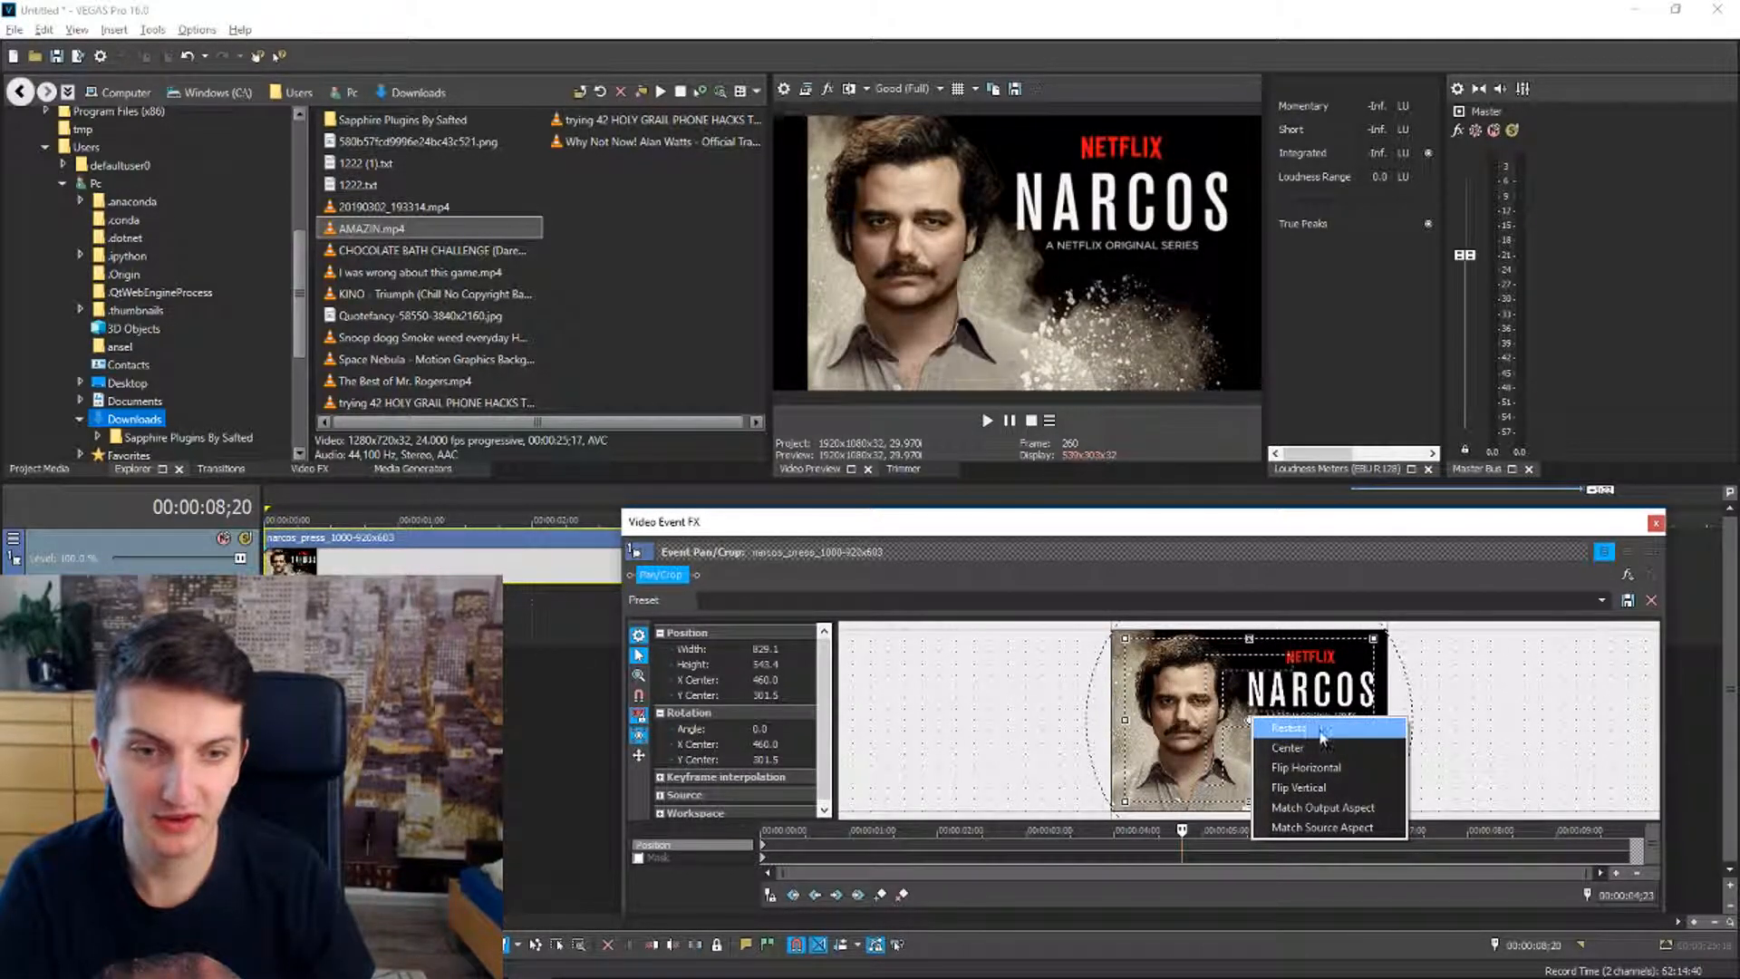
pyautogui.click(1289, 729)
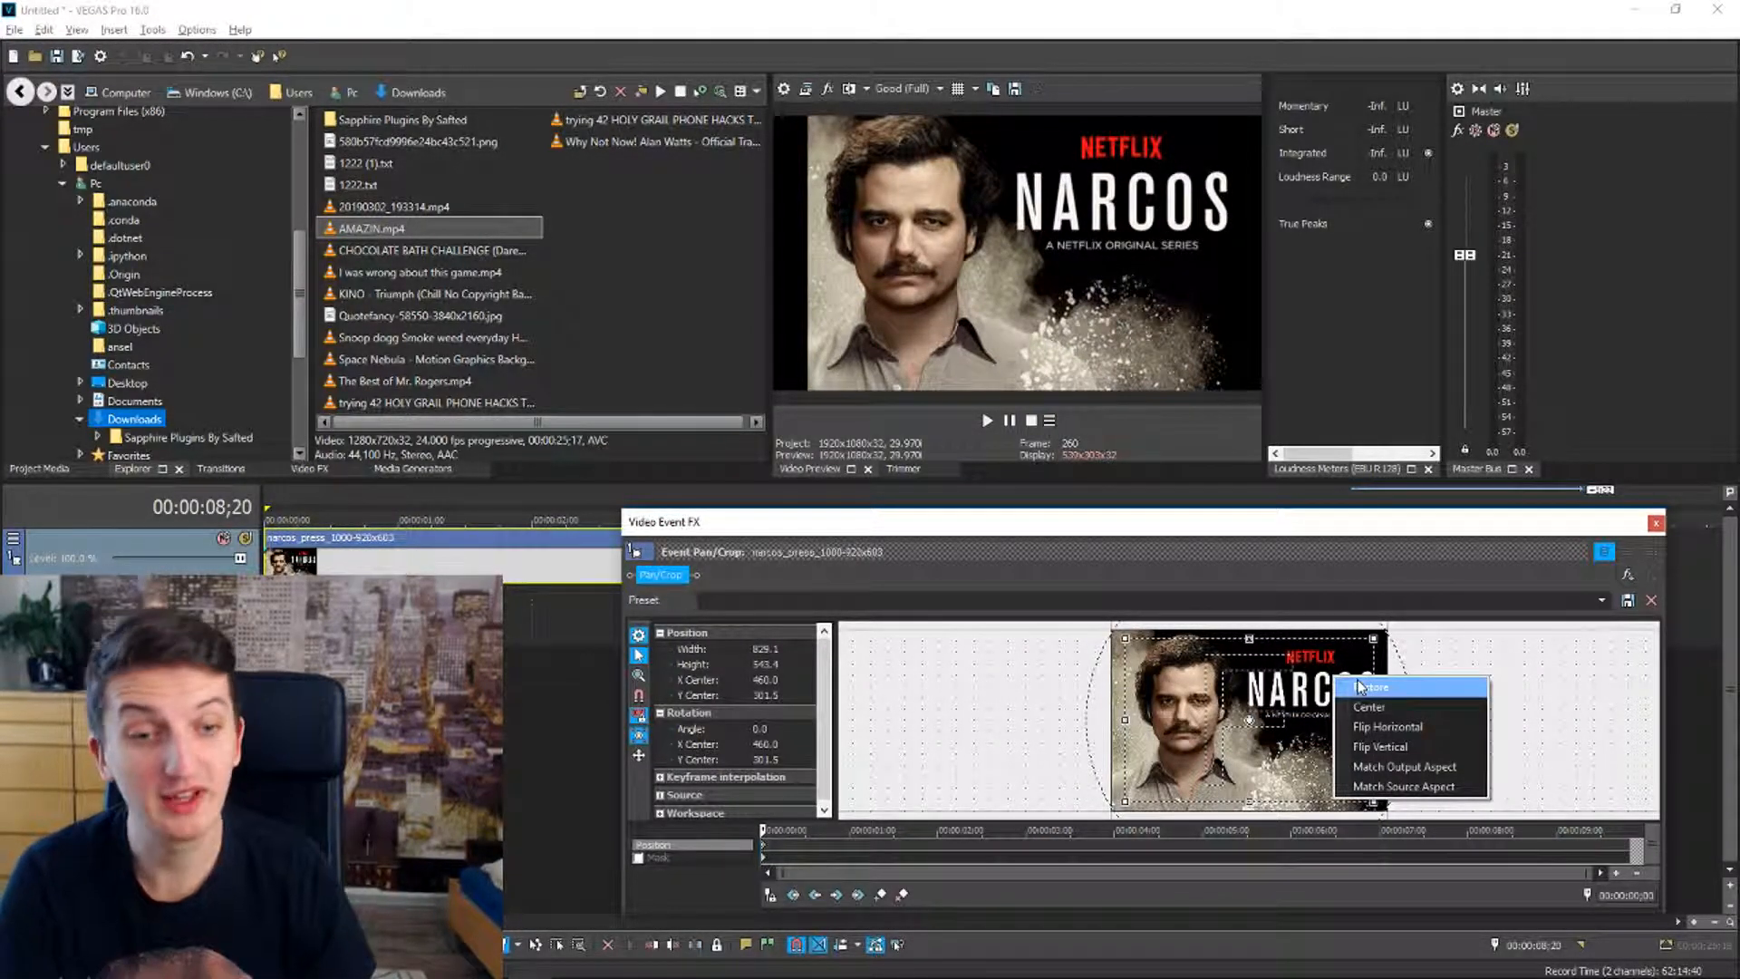
pyautogui.click(1372, 687)
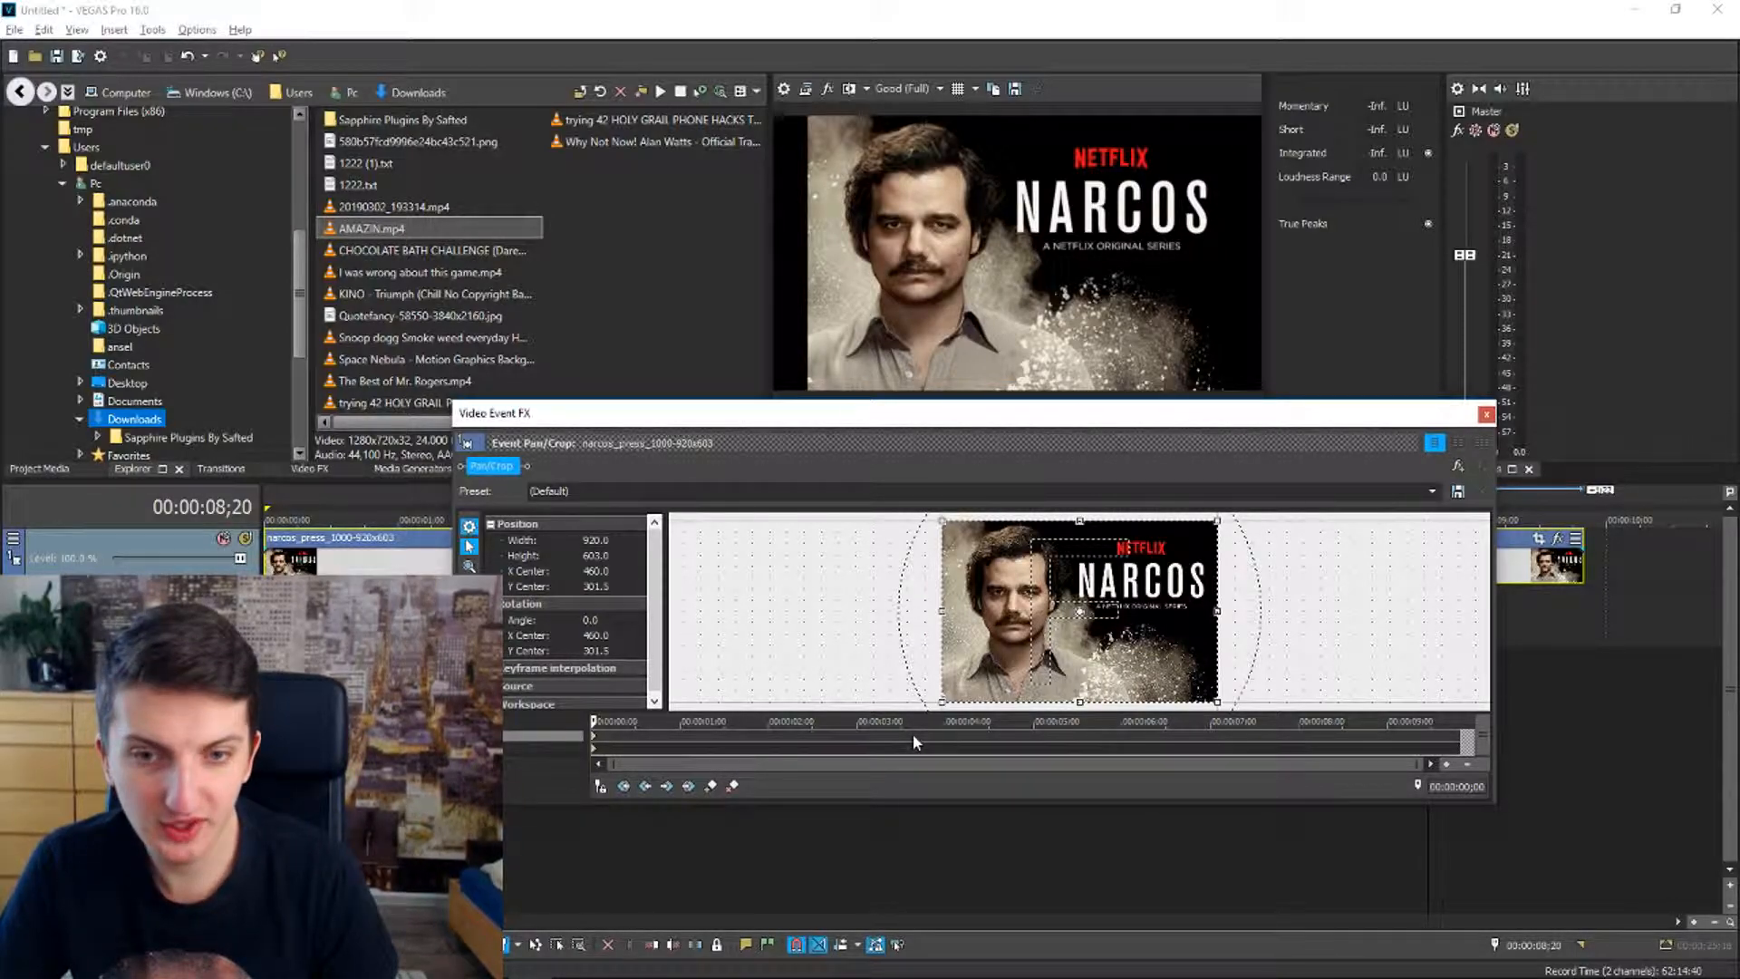
pyautogui.moveTo(938, 745)
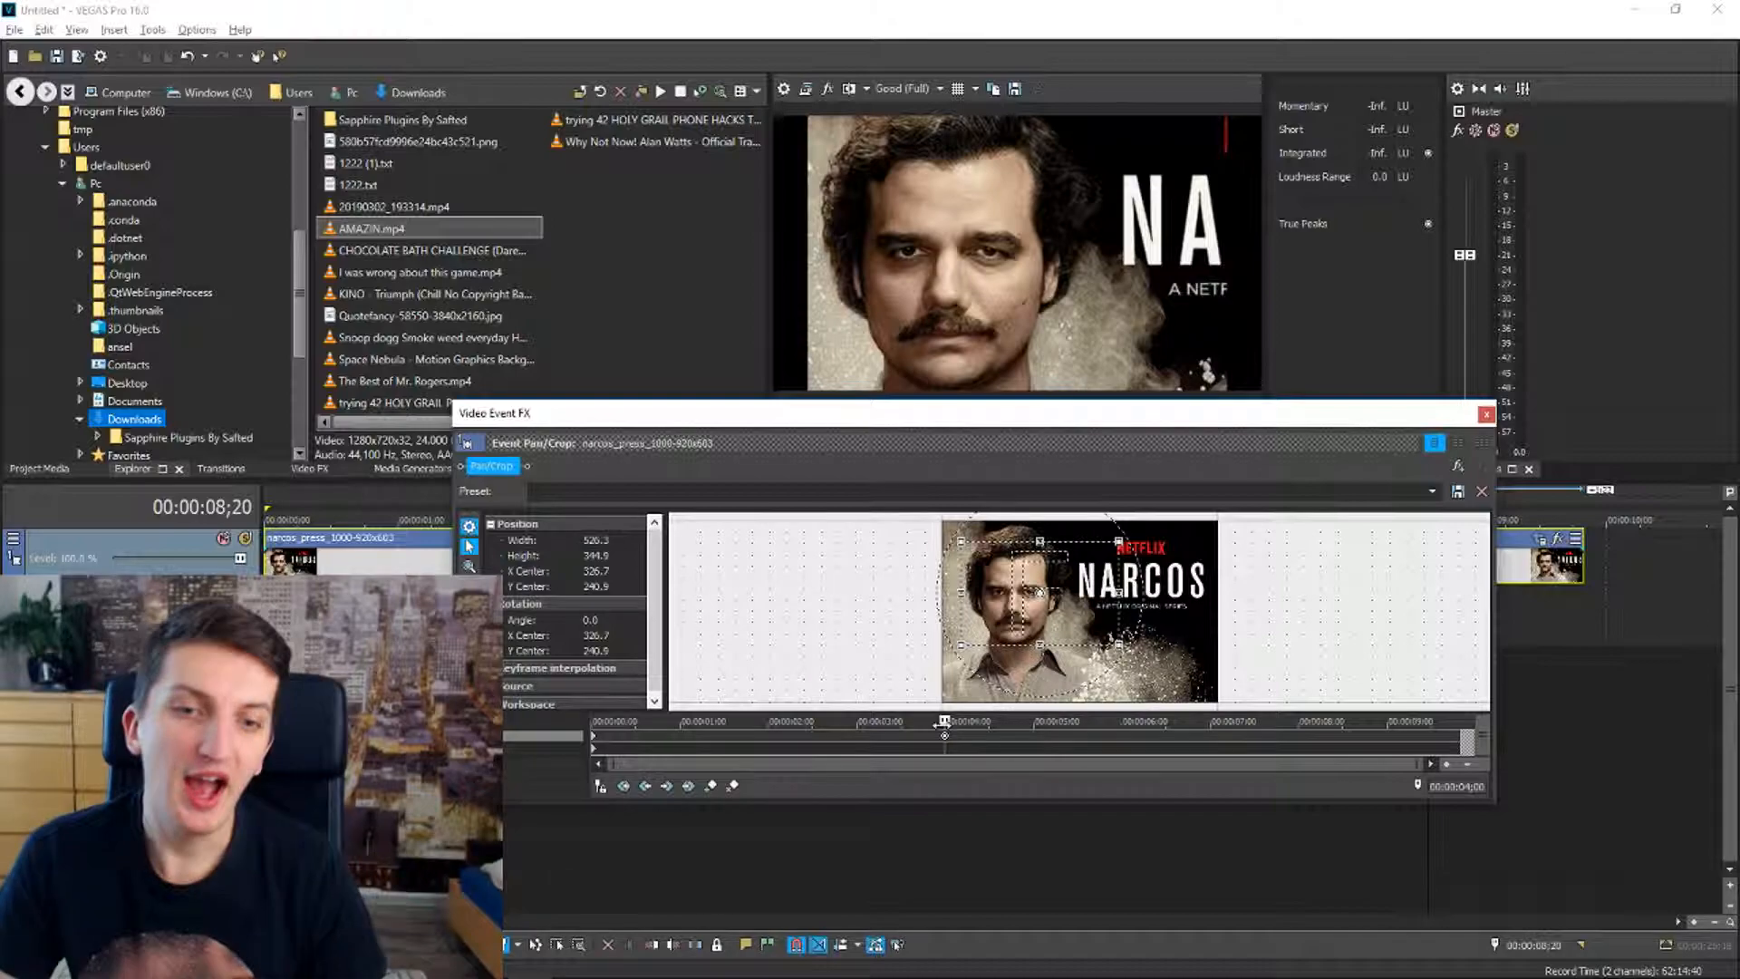
pyautogui.moveTo(1169, 746)
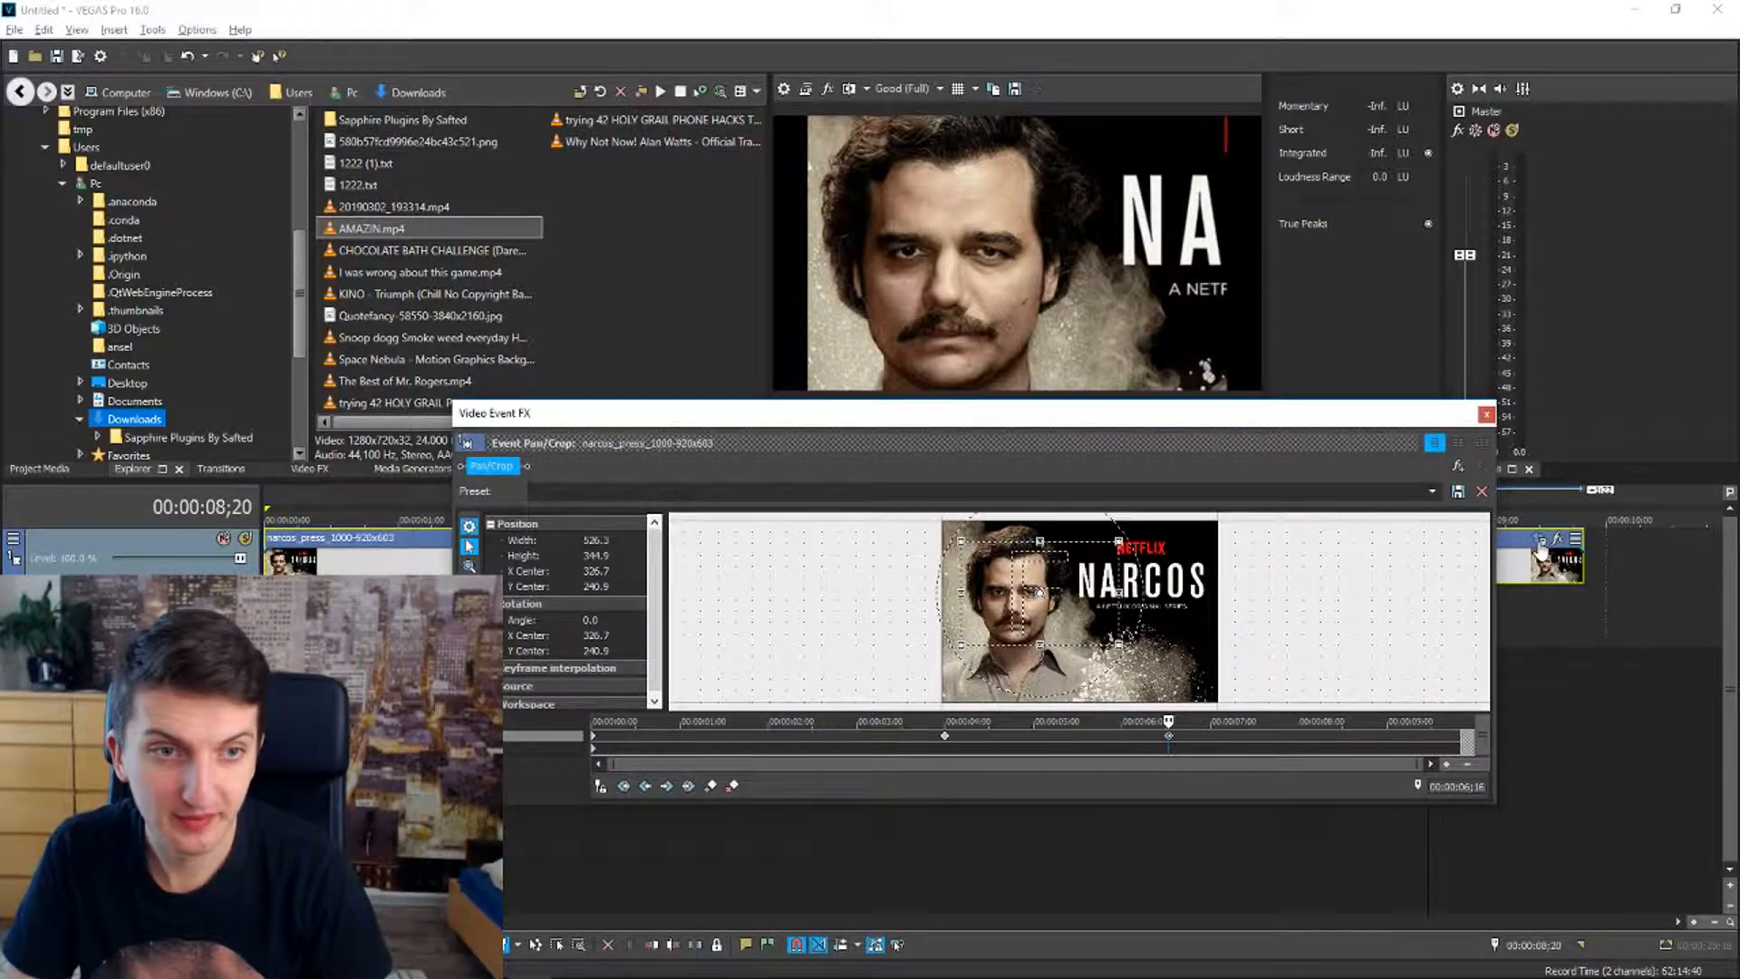
# Step: Reopen the poster's Pan/Crop and move to about 10 s to keyframe the crop on the NARCOS title
pyautogui.click(1485, 413)
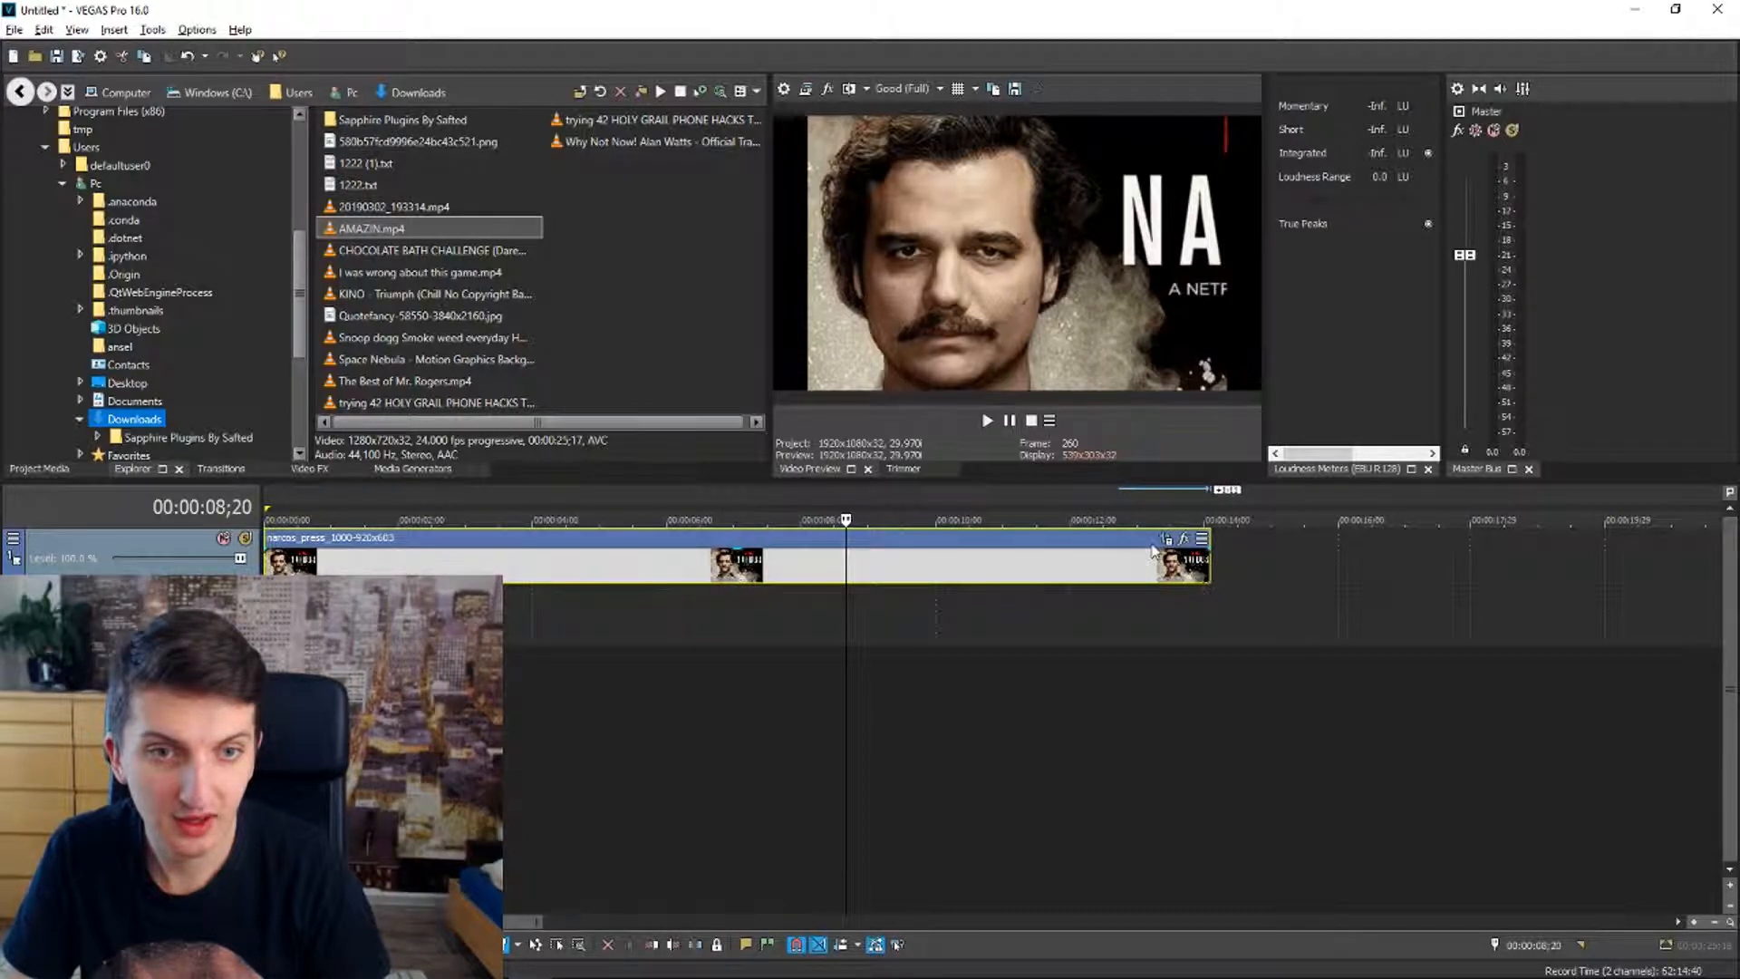
pyautogui.click(1184, 537)
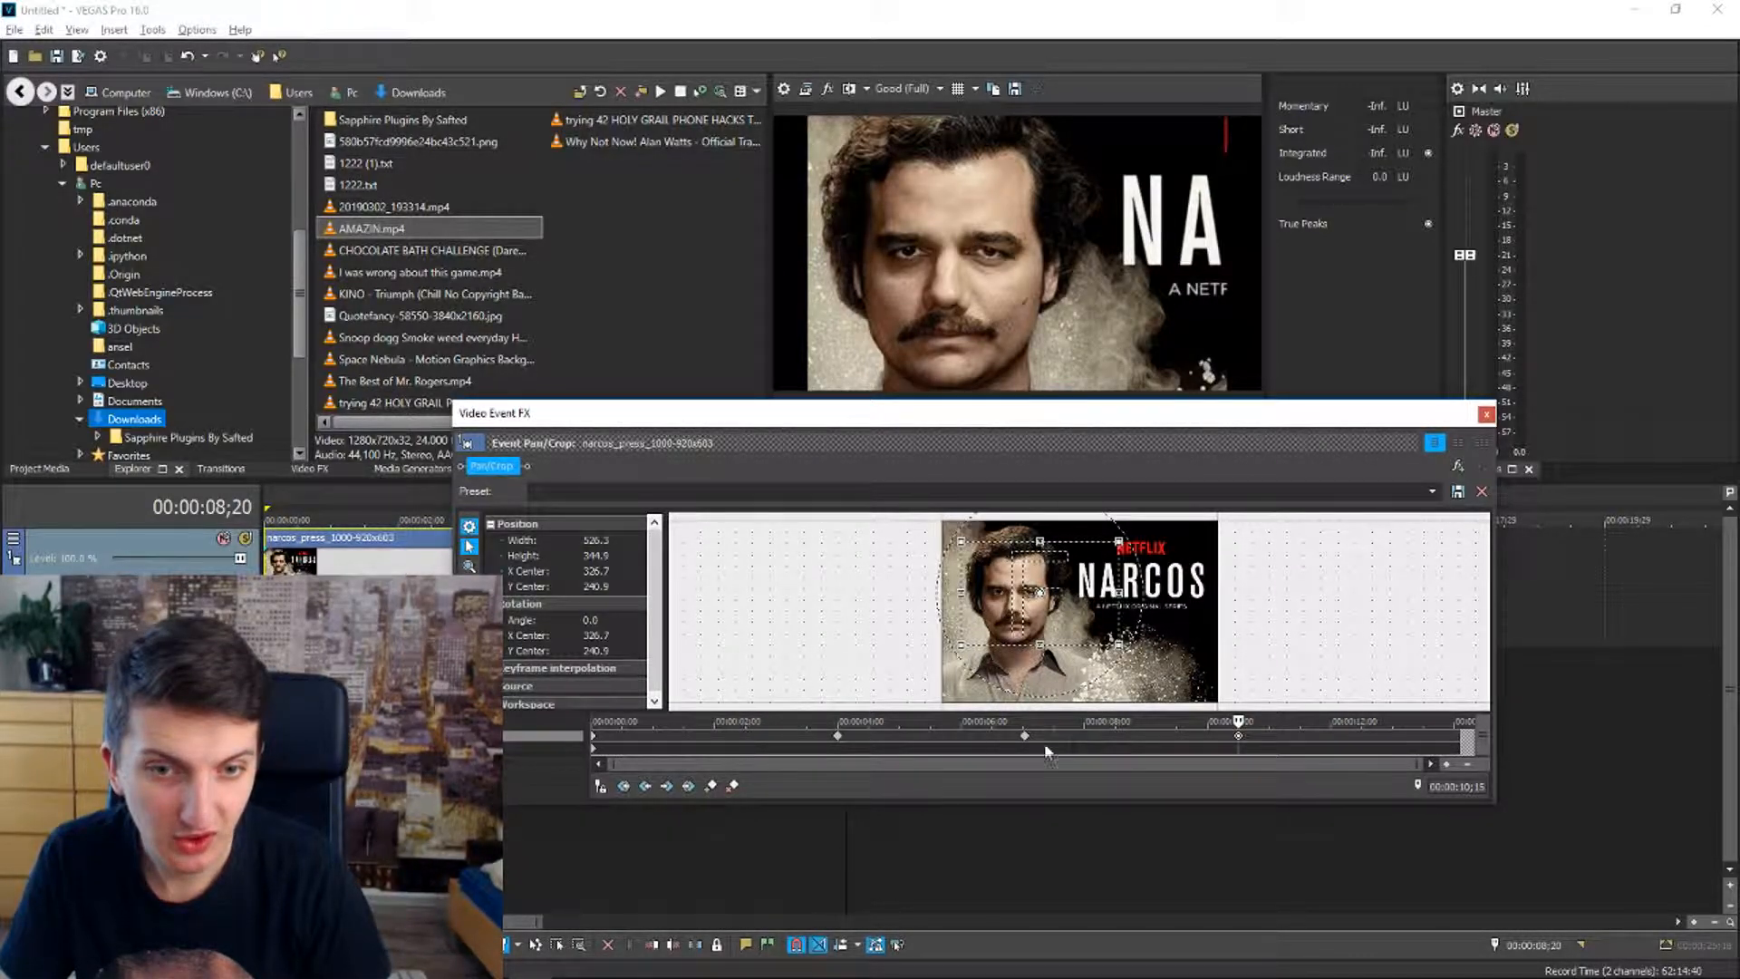
pyautogui.click(1025, 736)
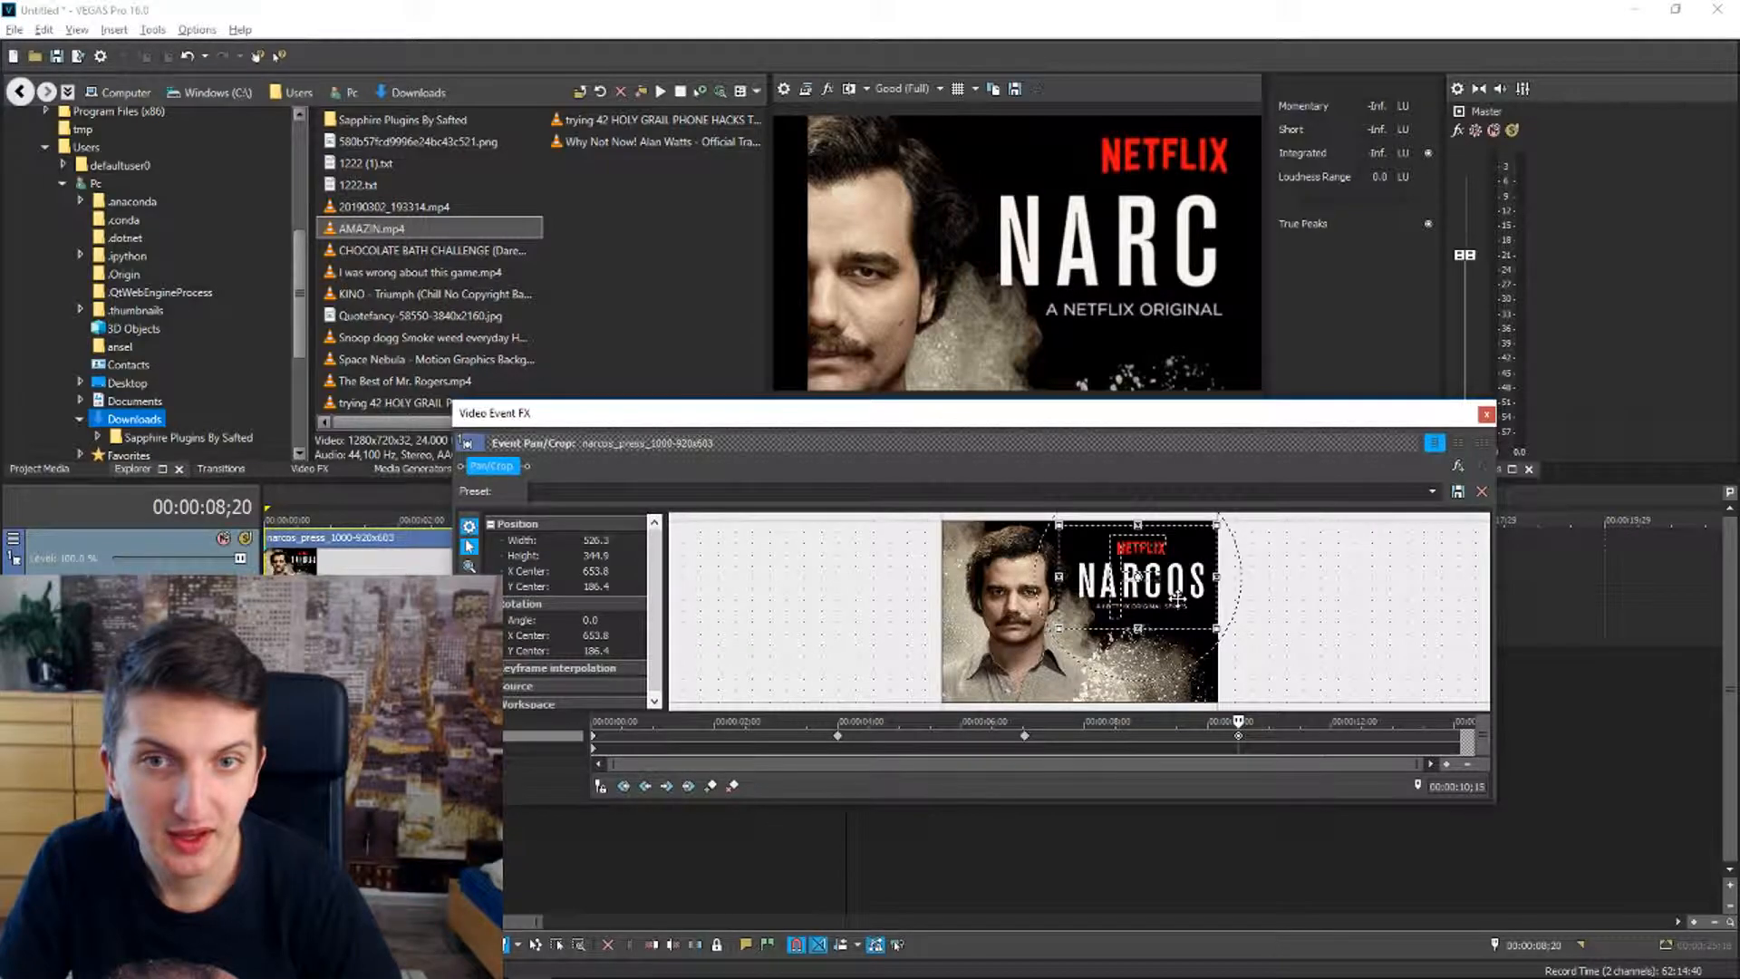
pyautogui.moveTo(1291, 580)
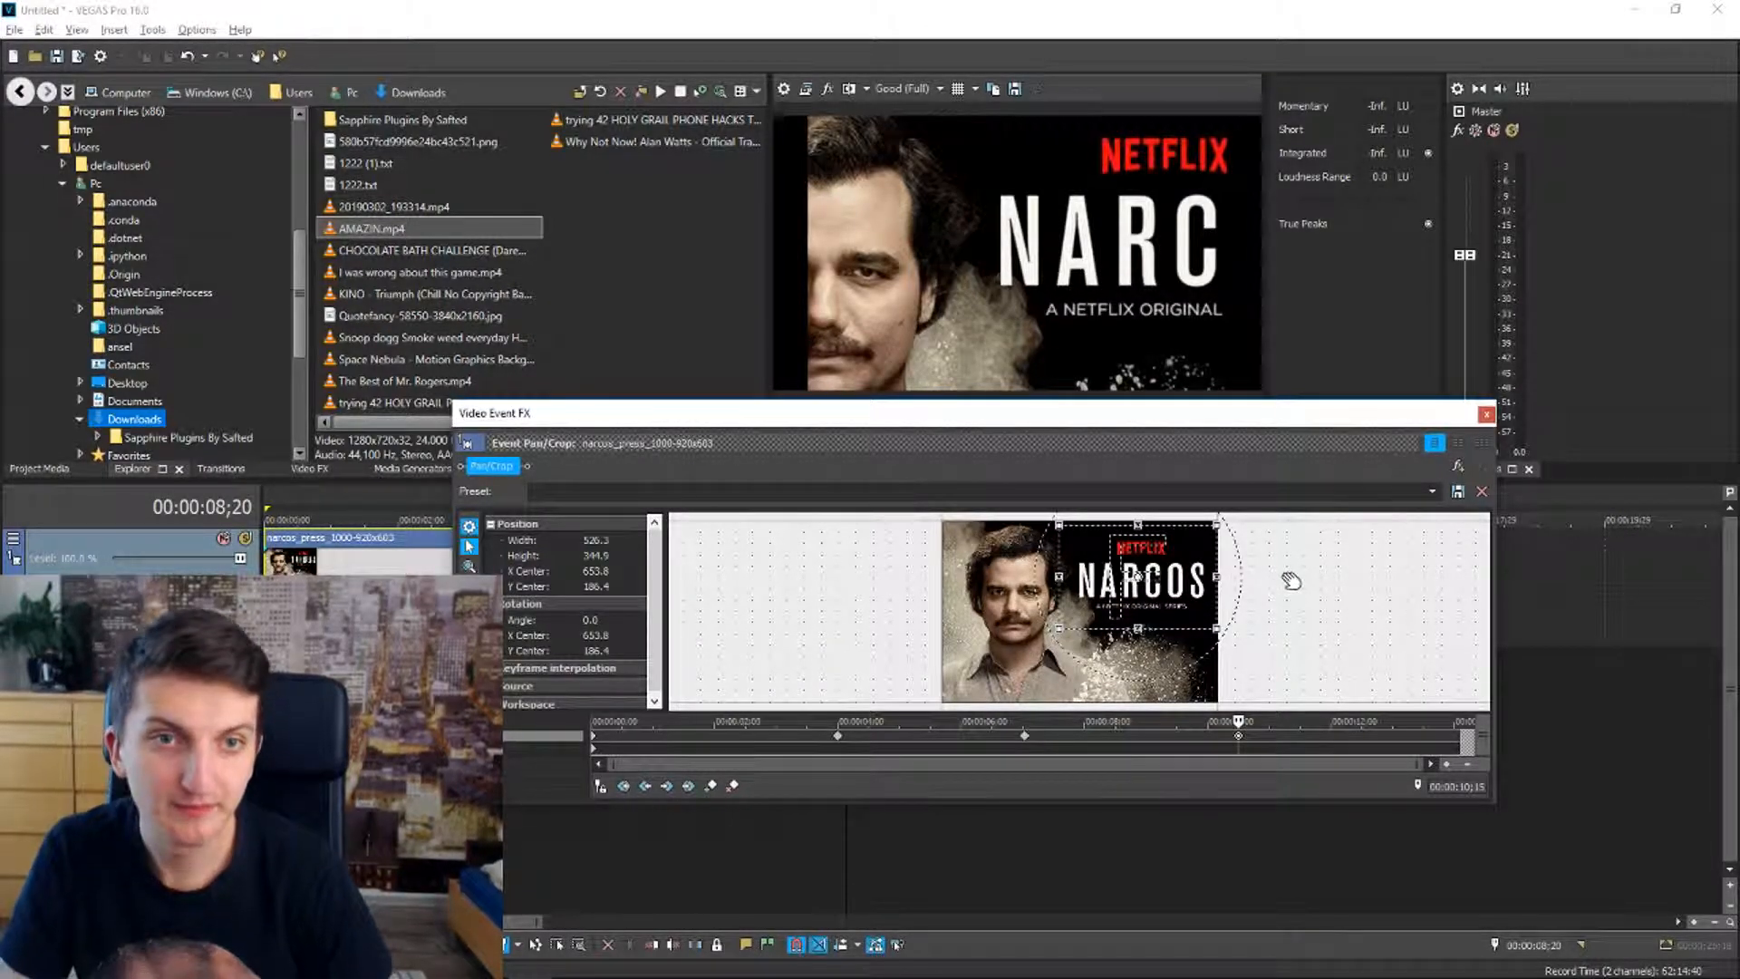
pyautogui.moveTo(1291, 698)
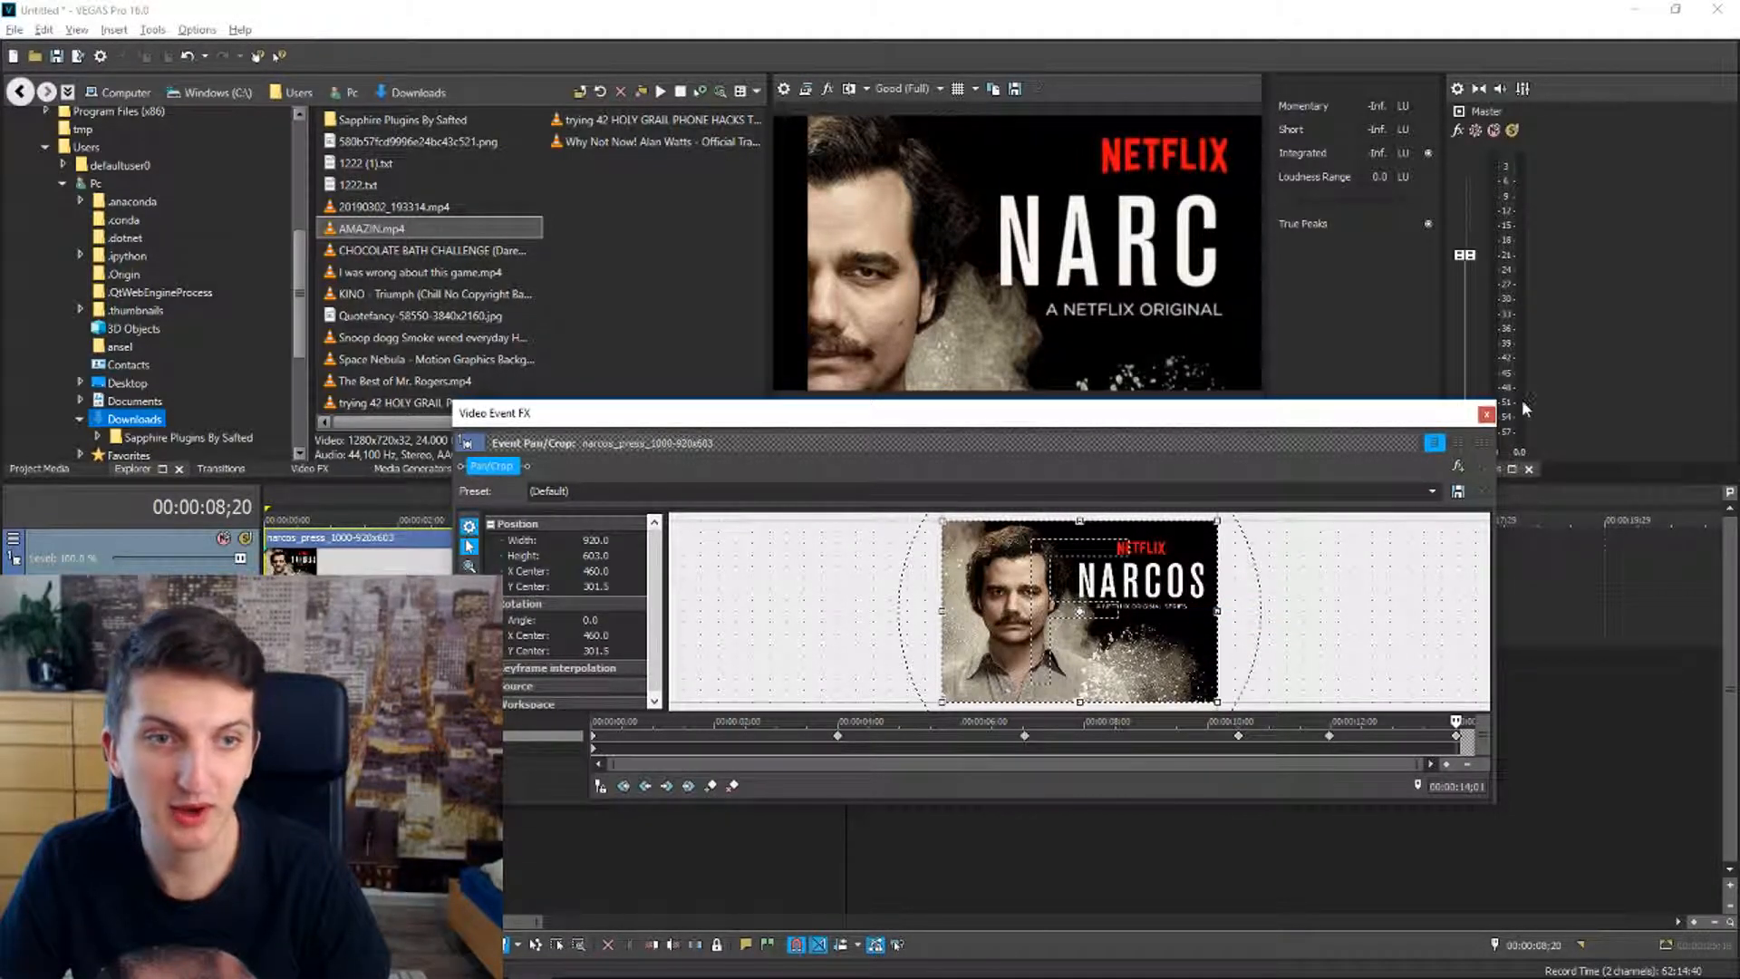
pyautogui.moveTo(1485, 413)
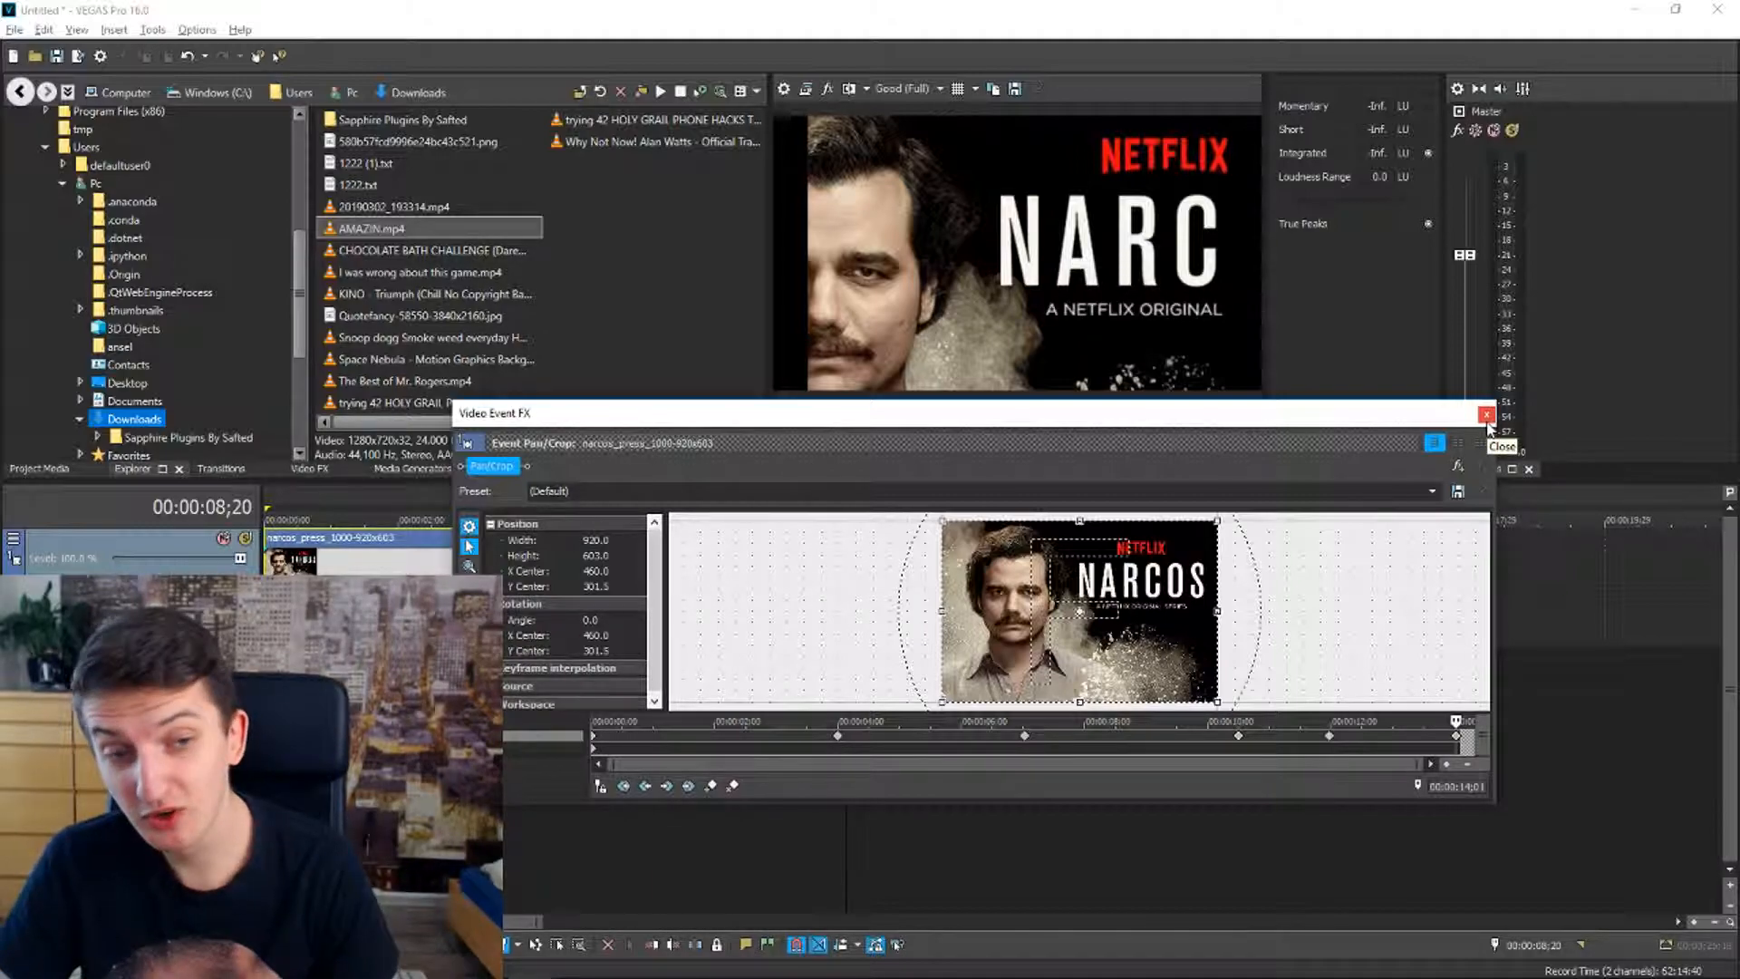
# Step: Close Pan/Crop and play the finished face-zoom, title-pan, zoom-out animation in the preview
pyautogui.click(1487, 414)
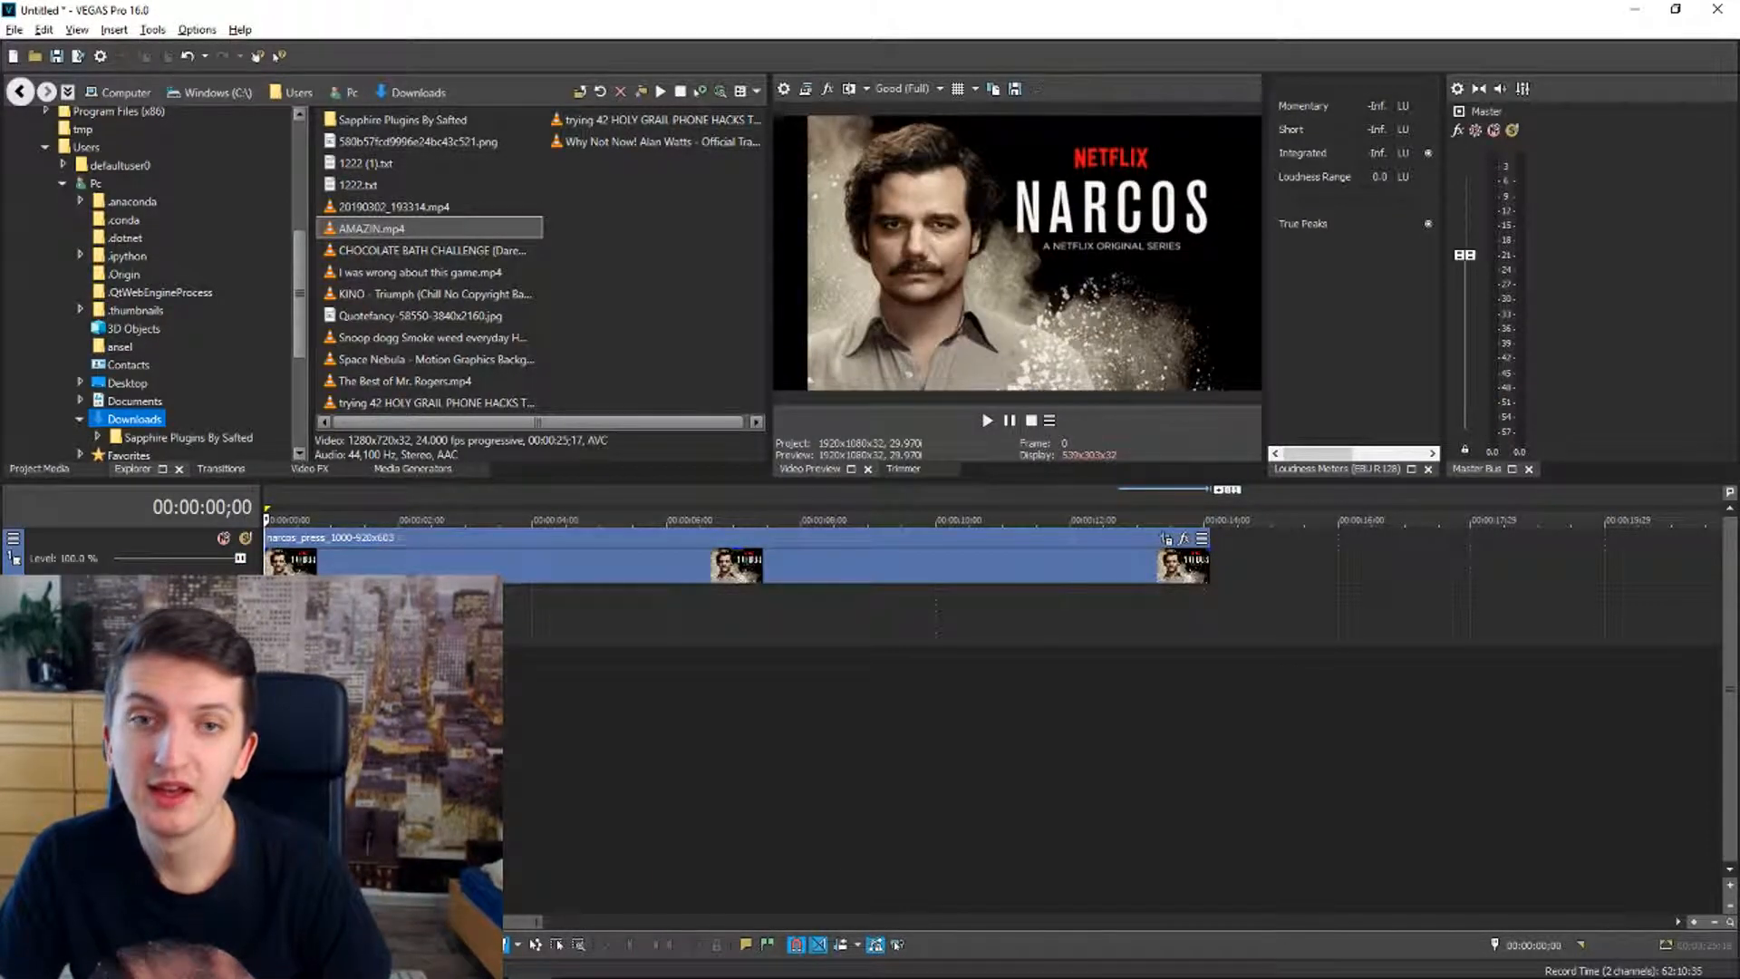
pyautogui.click(986, 421)
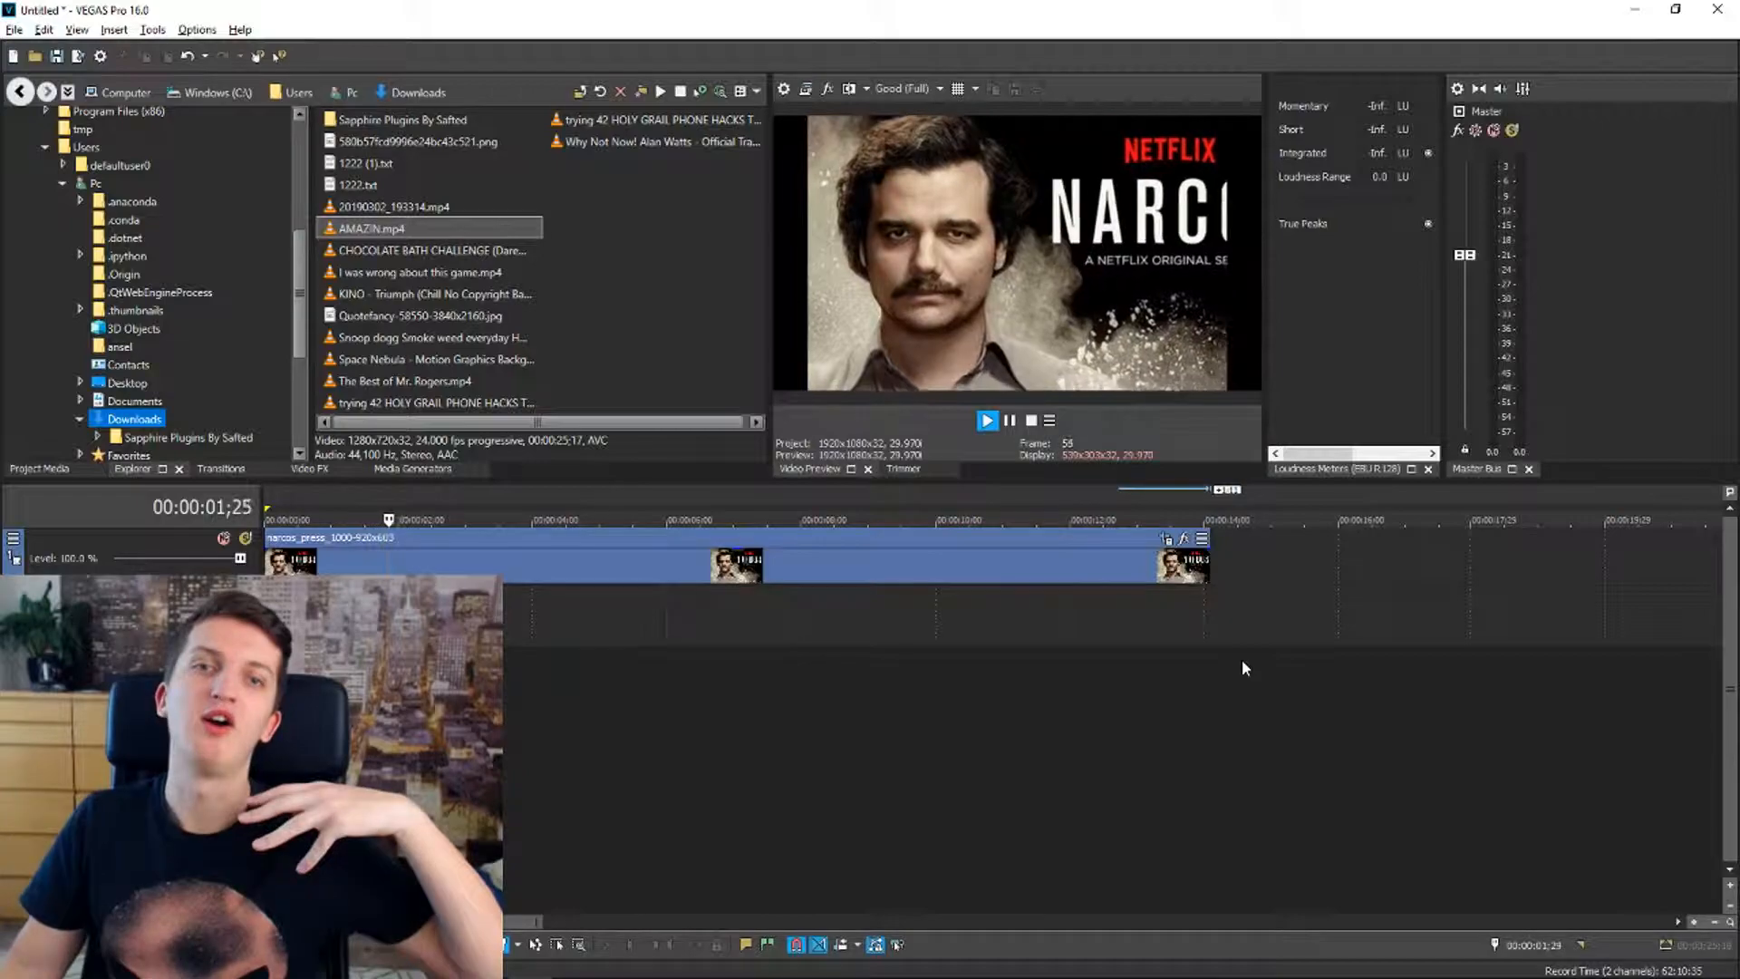
pyautogui.click(986, 418)
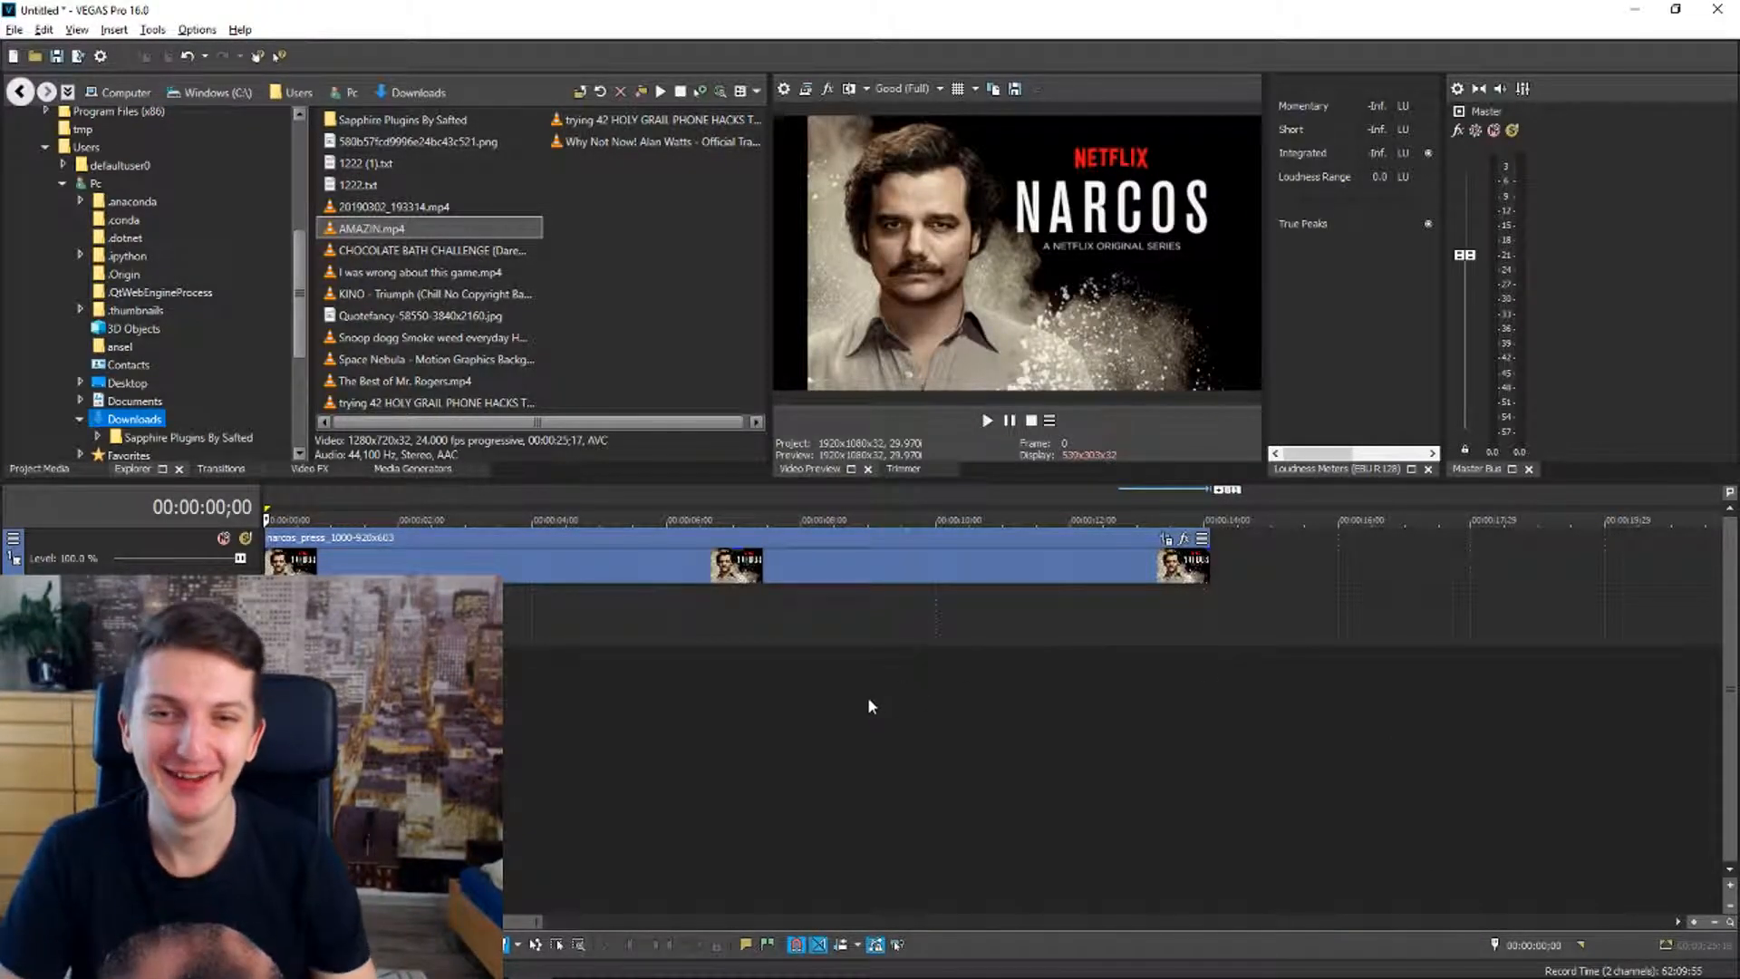
pyautogui.moveTo(684, 609)
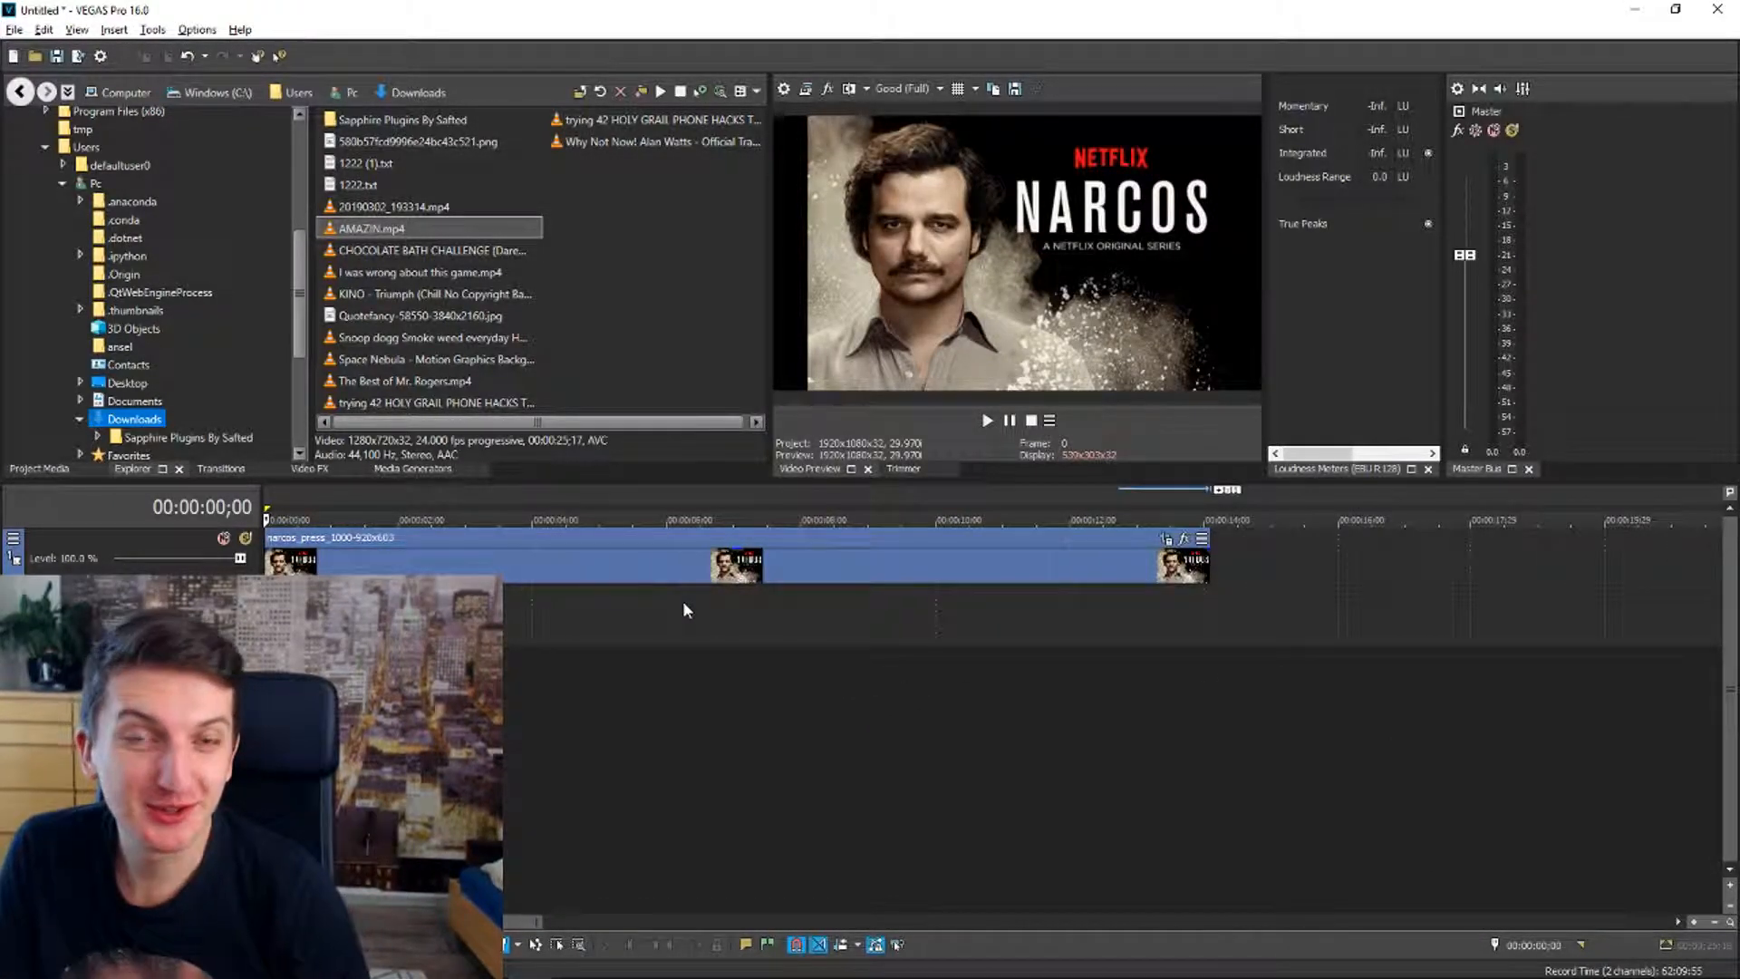